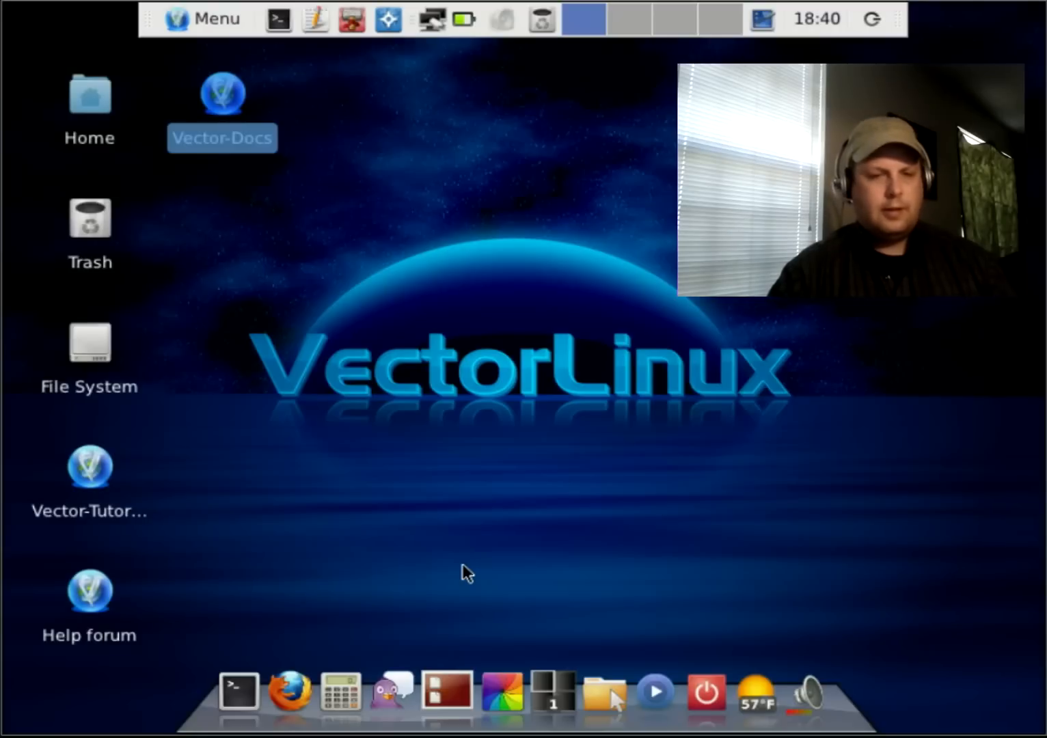
mouse_move(589, 424)
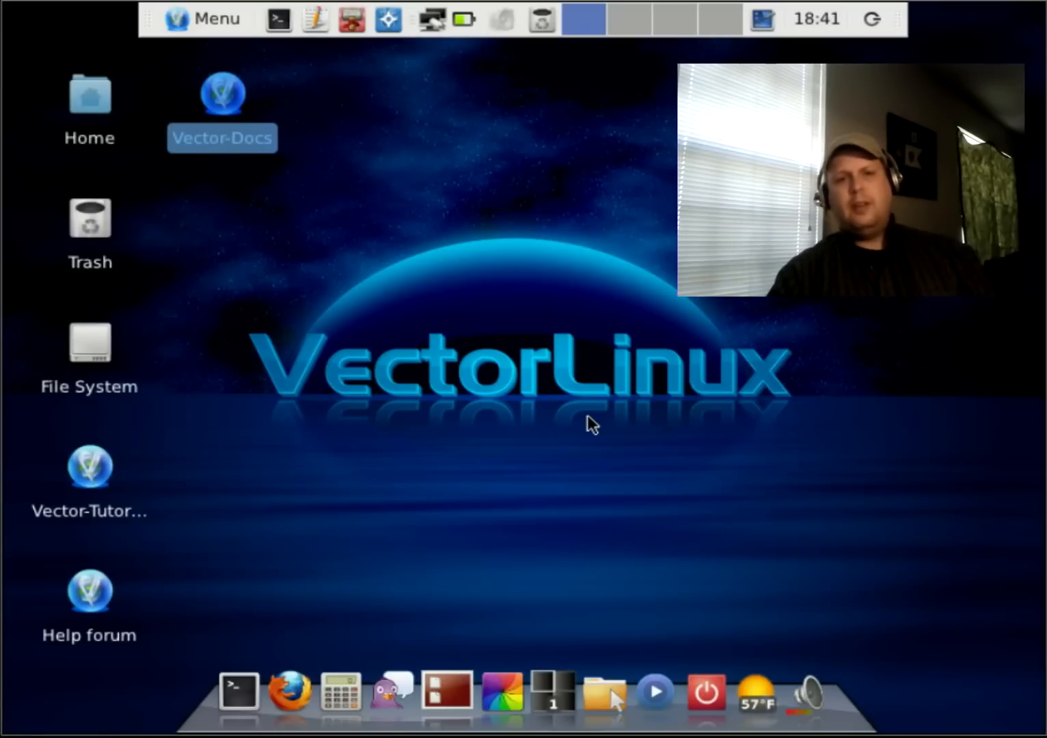
mouse_move(682, 423)
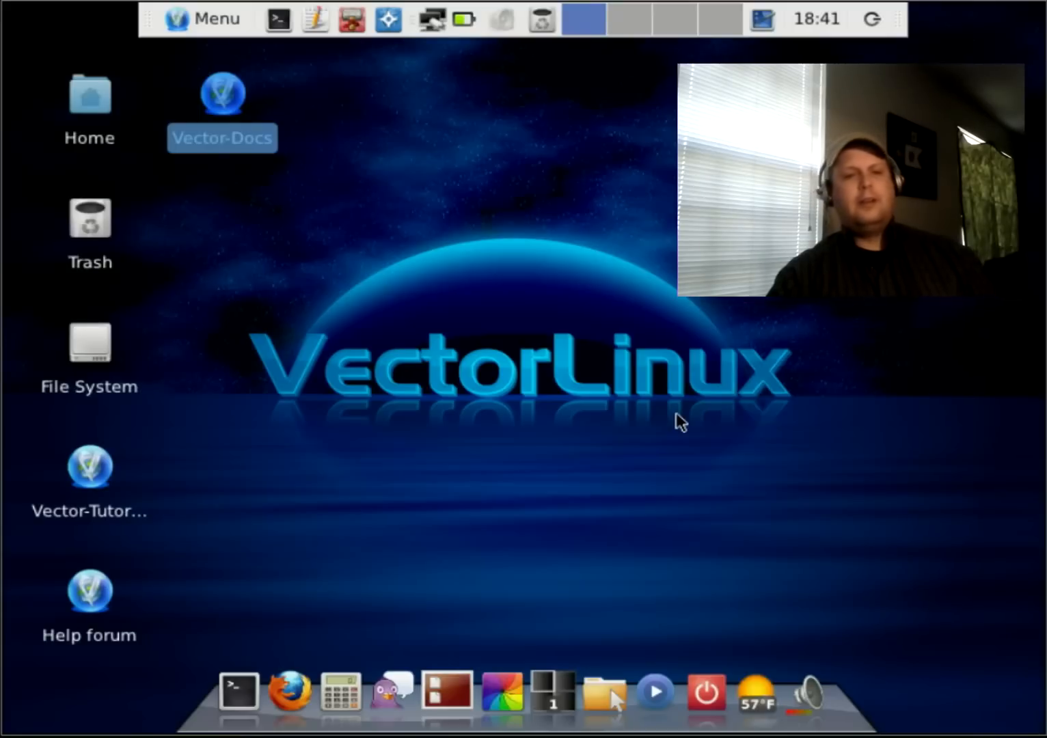
mouse_move(512, 432)
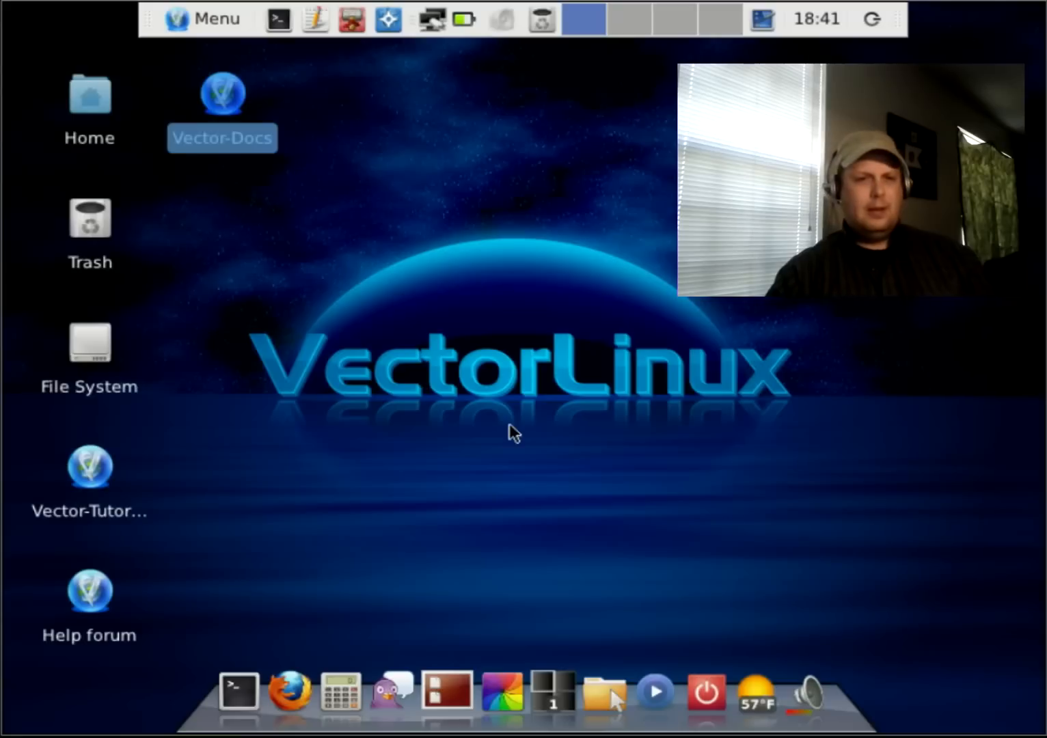
mouse_move(430, 383)
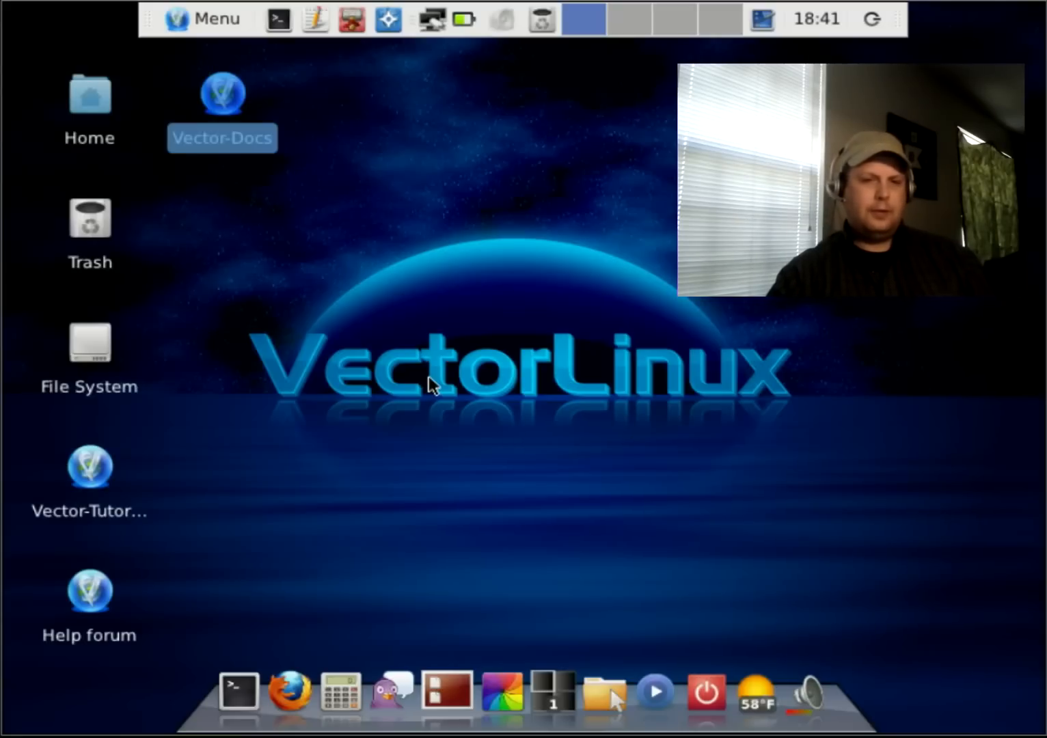
mouse_move(622, 440)
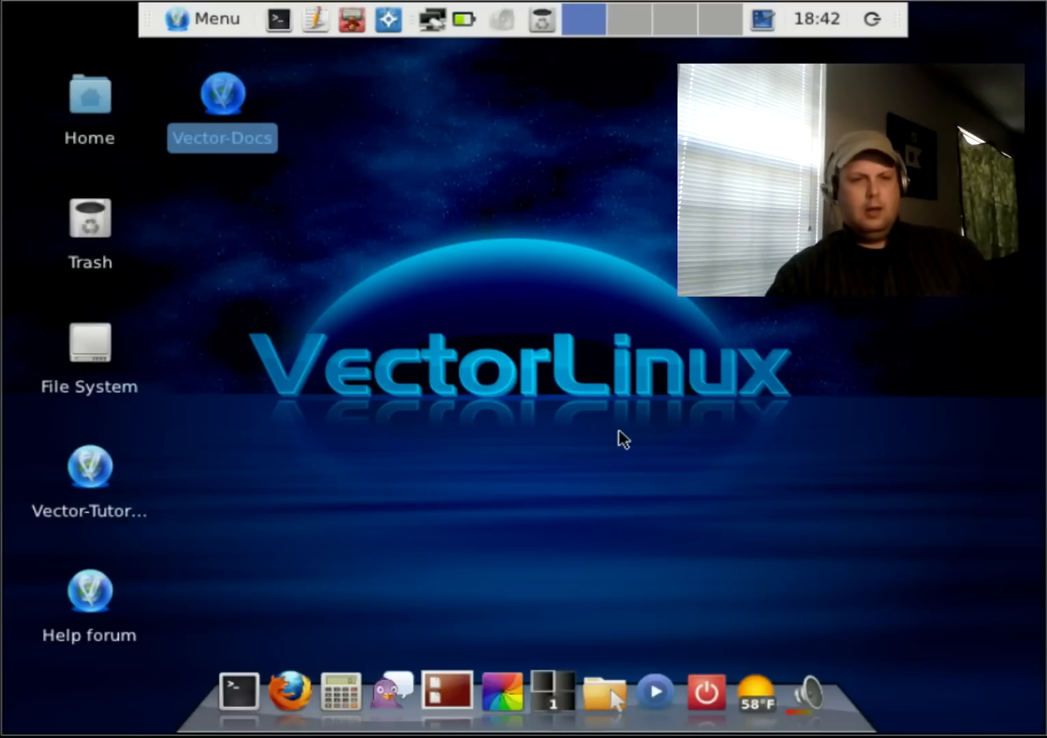
mouse_move(560, 404)
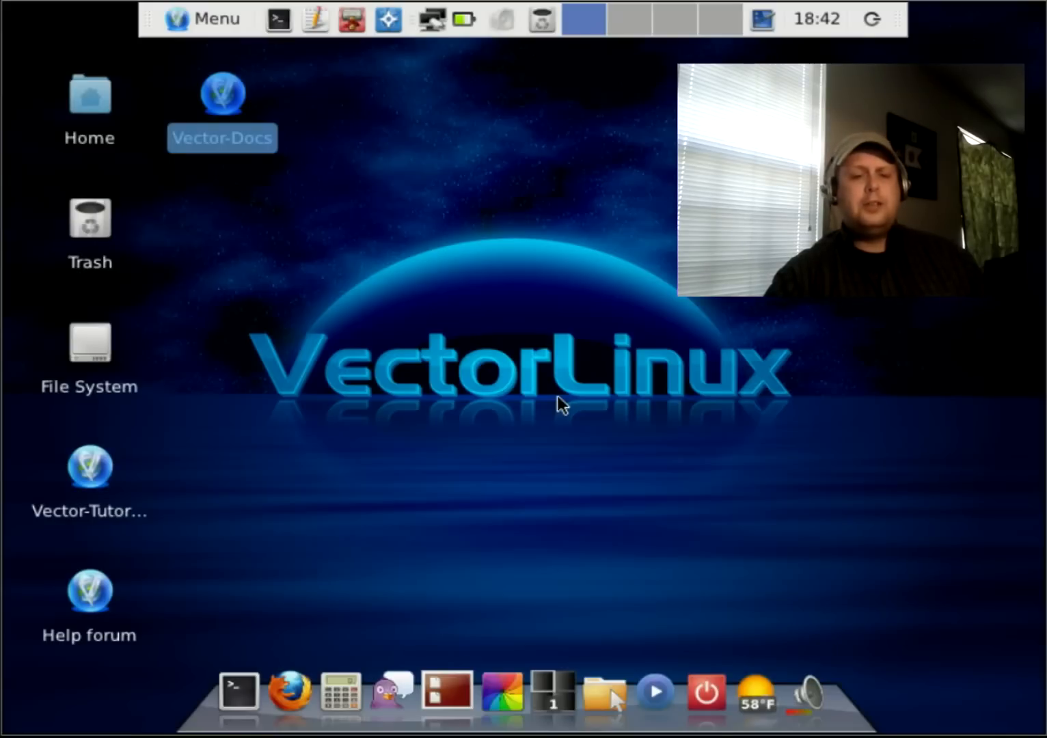
mouse_move(615, 298)
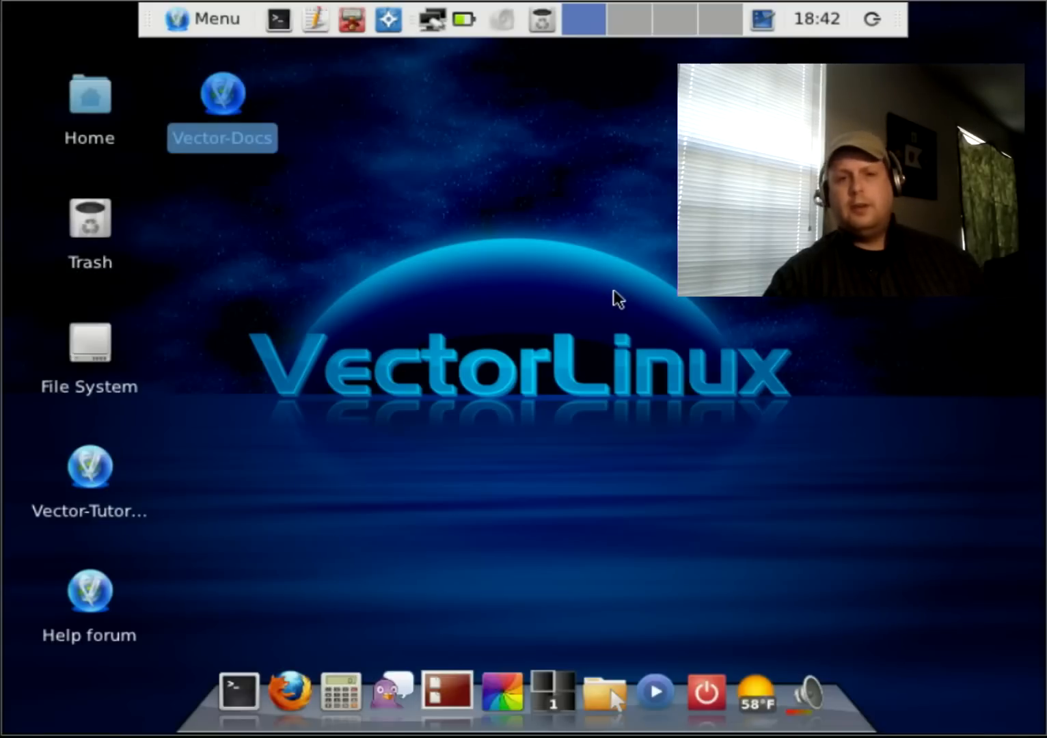
mouse_move(761, 302)
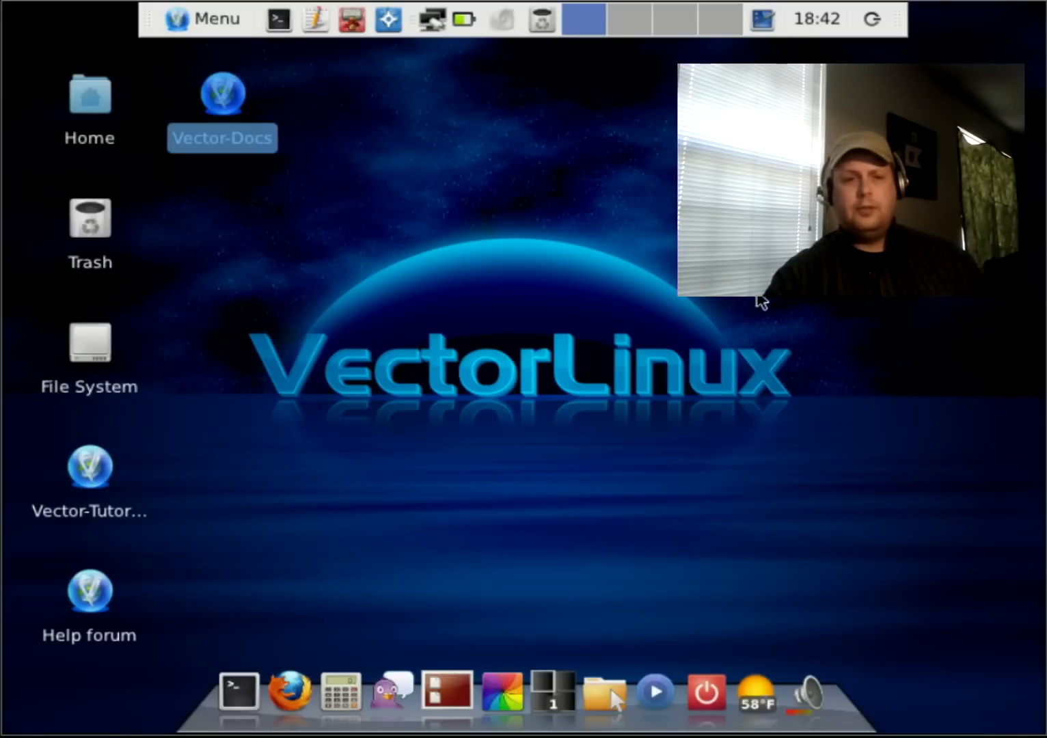
mouse_move(602, 475)
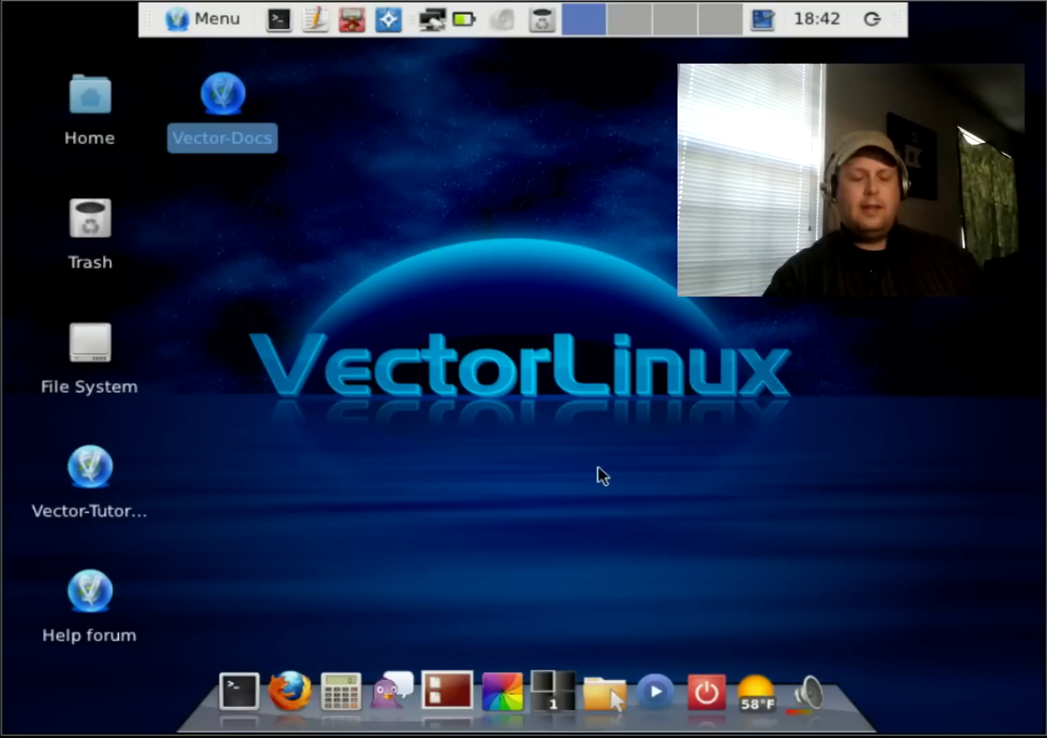
mouse_move(543, 494)
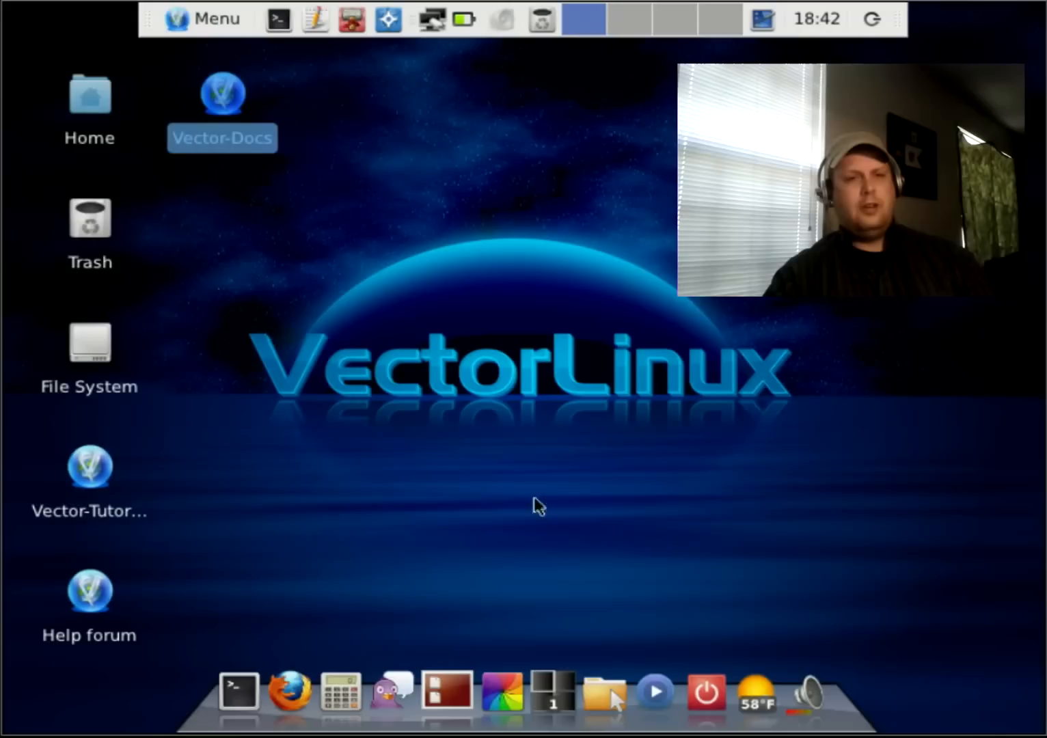
mouse_move(467, 464)
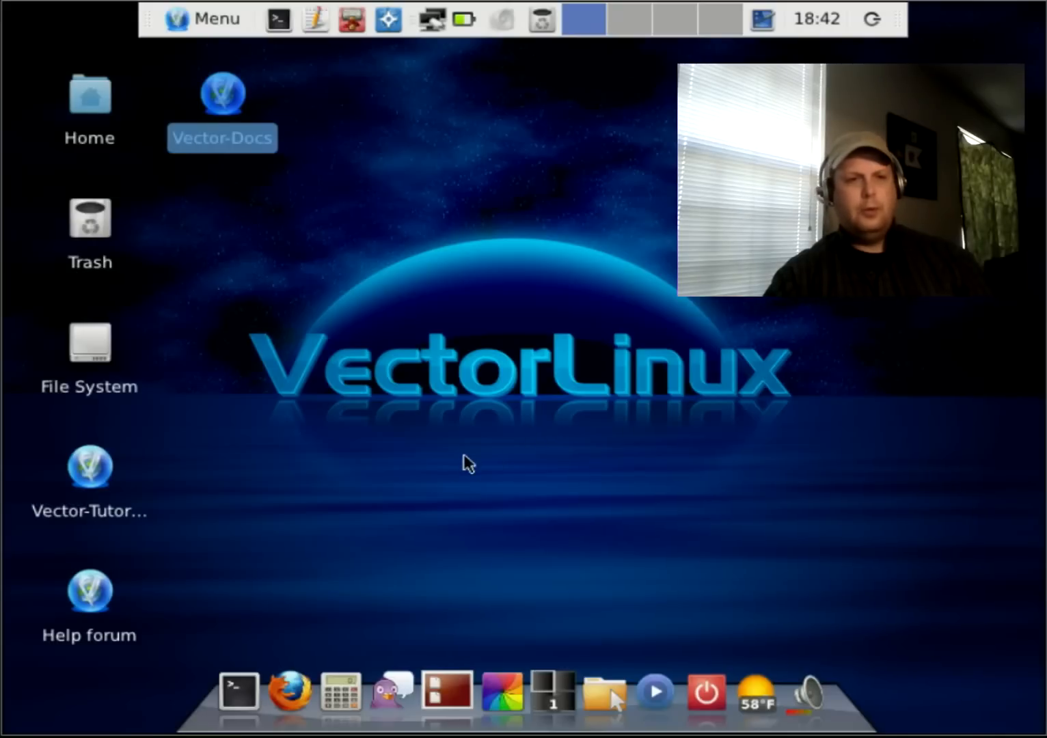
Step: Browse the application menu's Graphics, Games, Multimedia, Office and System category submenus
left_click(203, 18)
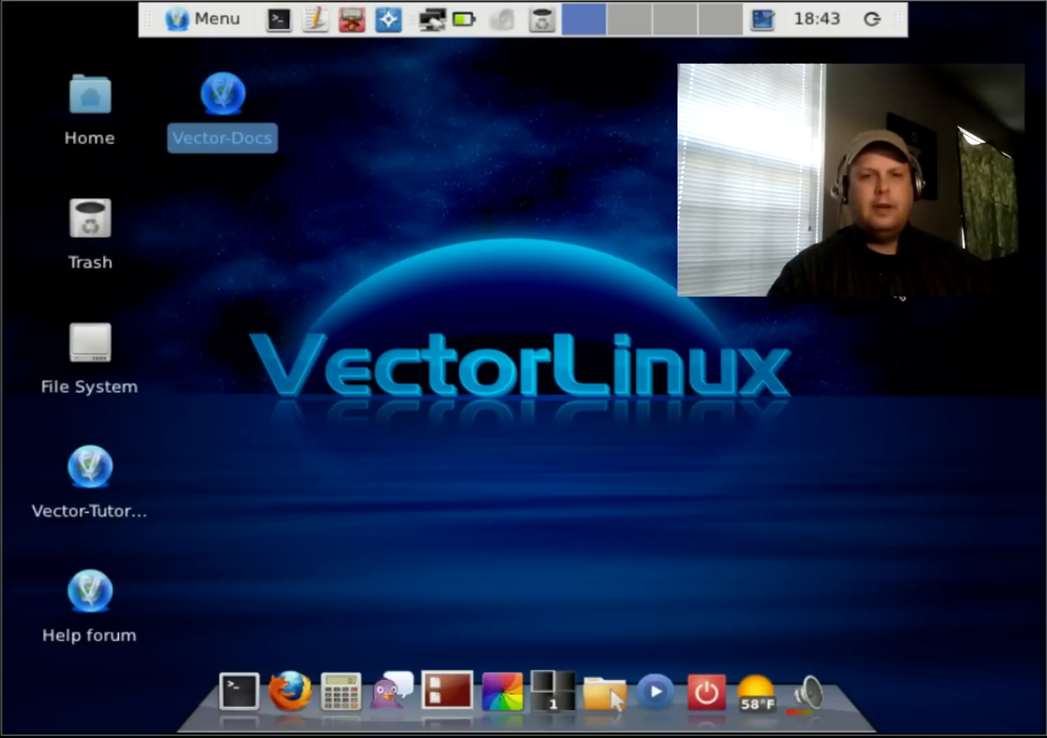
mouse_move(629, 321)
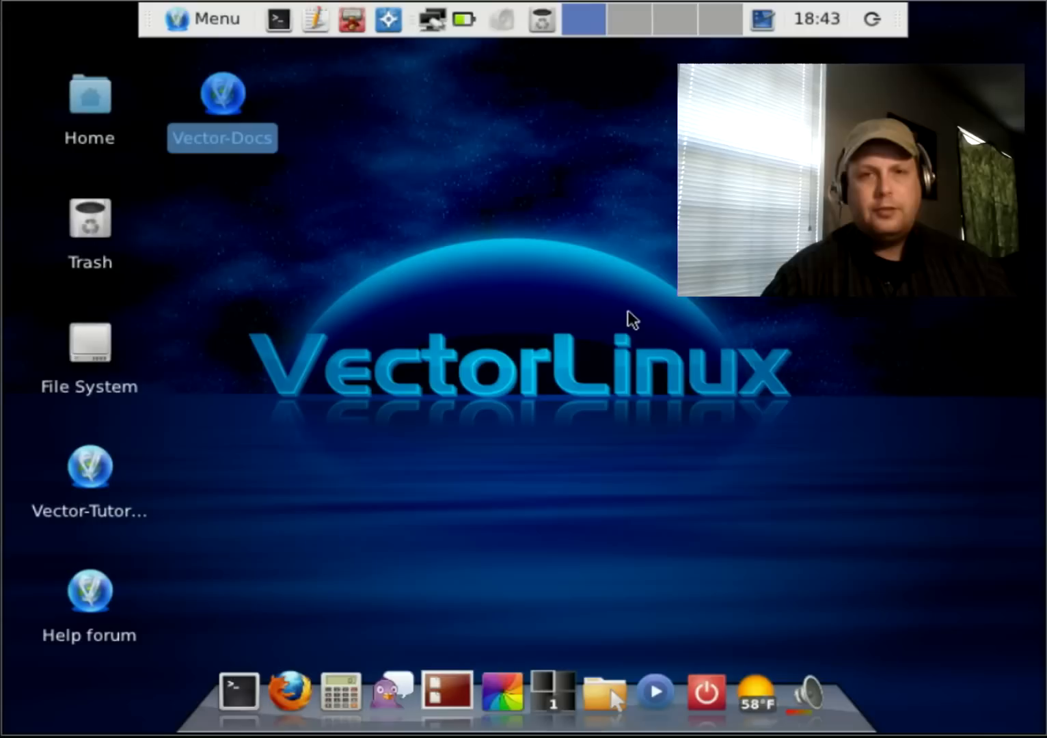
mouse_move(551, 287)
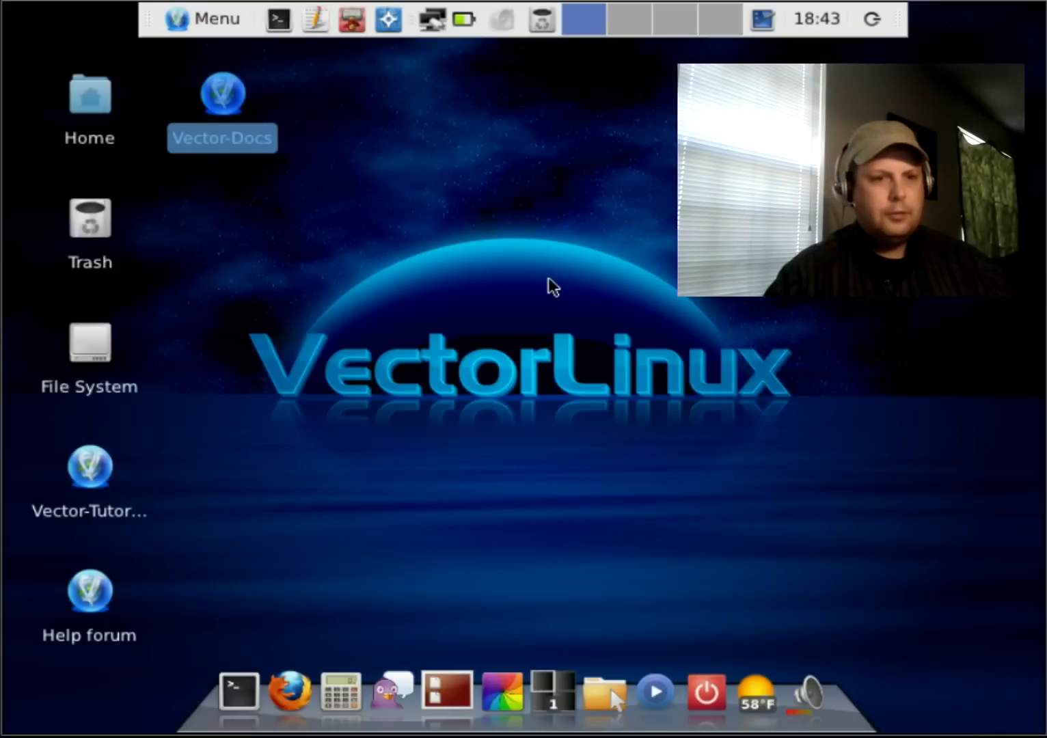
mouse_move(509, 335)
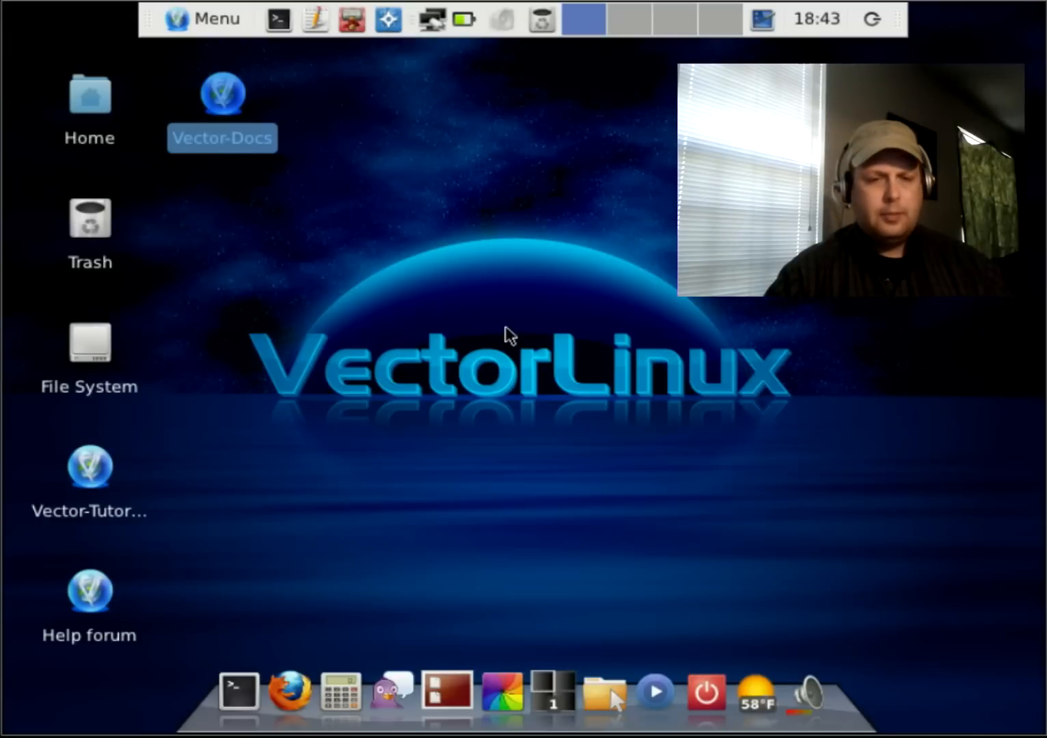
mouse_move(492, 334)
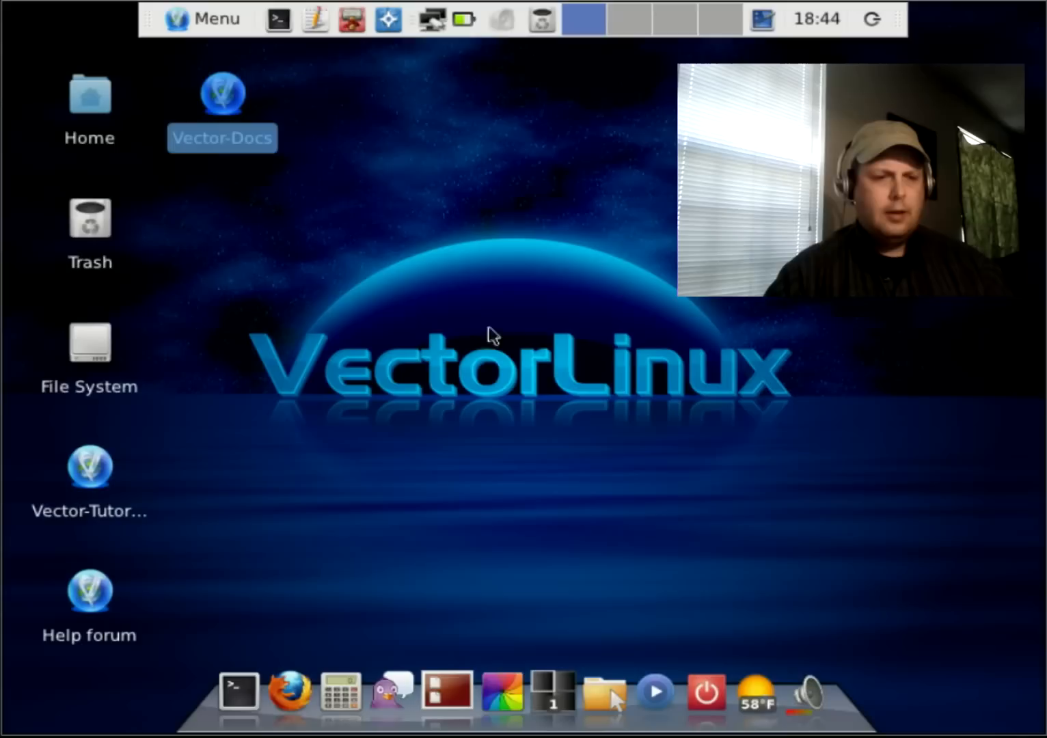
mouse_move(383, 304)
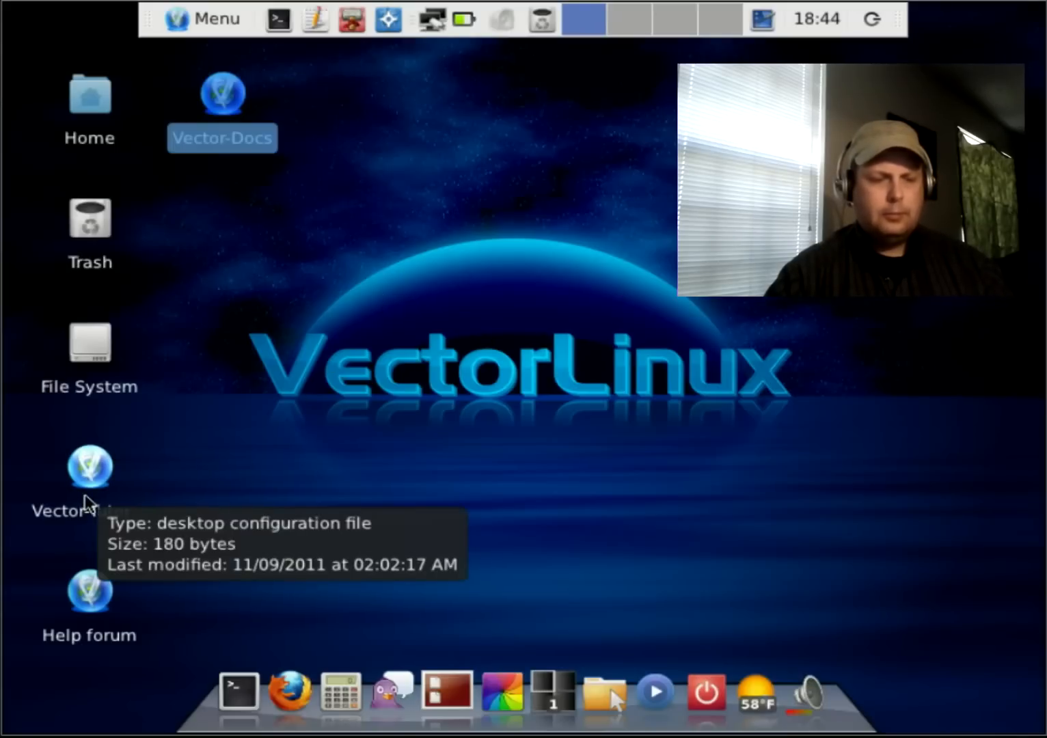
mouse_move(220, 242)
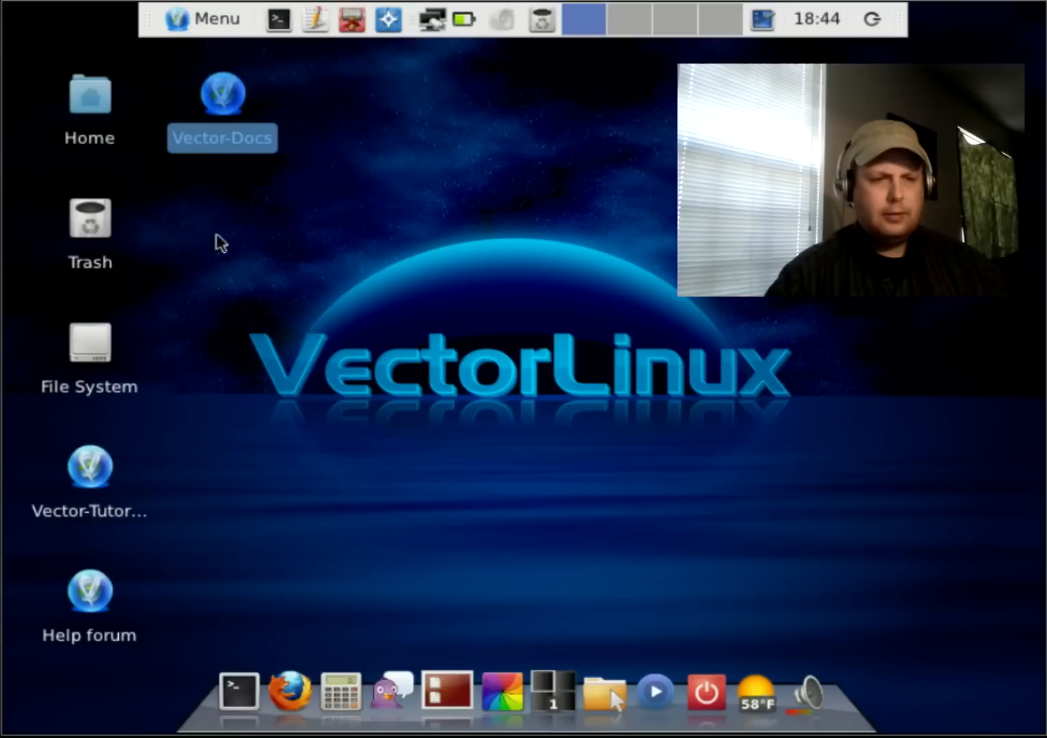
mouse_move(235, 247)
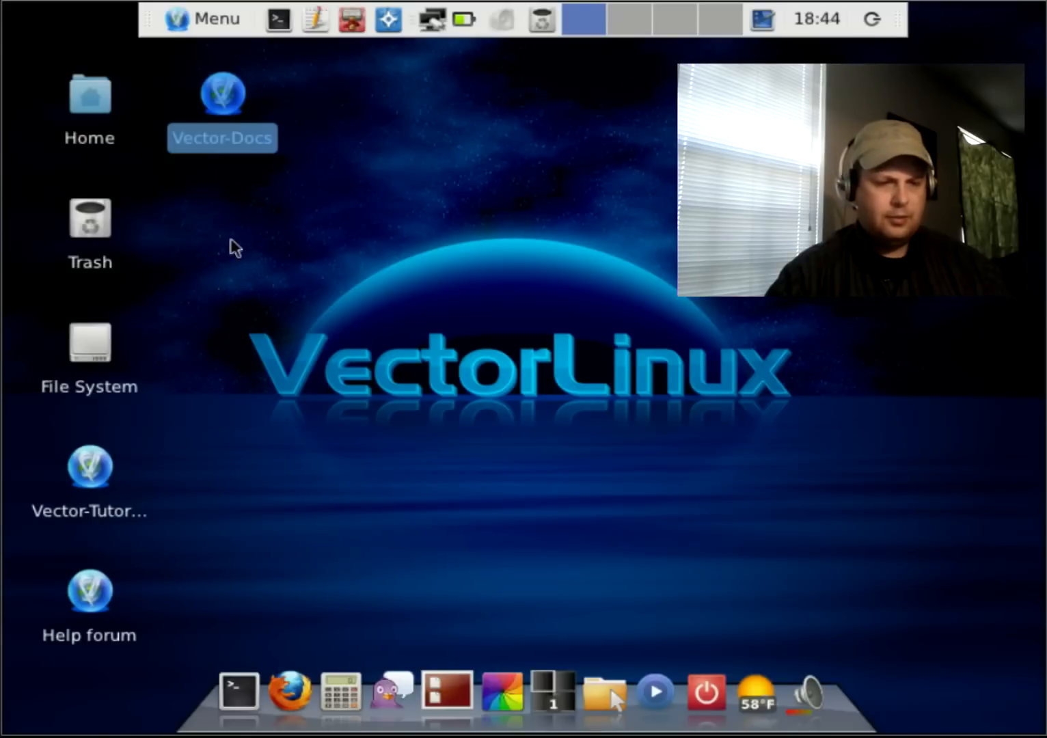
mouse_move(280, 495)
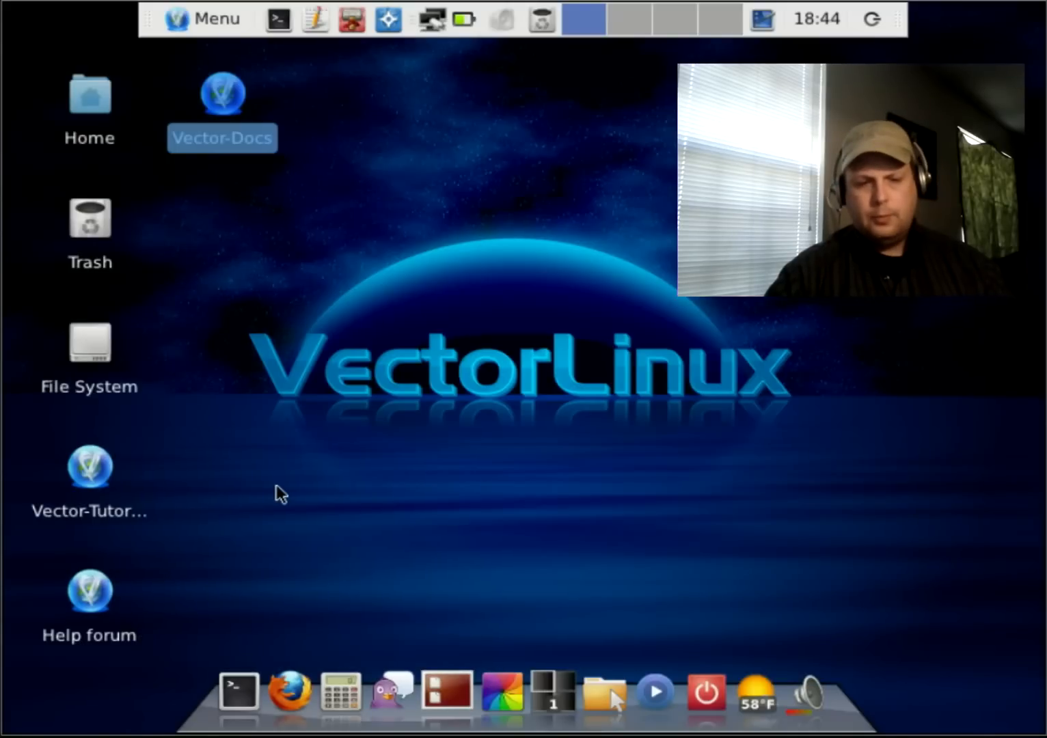
mouse_move(290, 673)
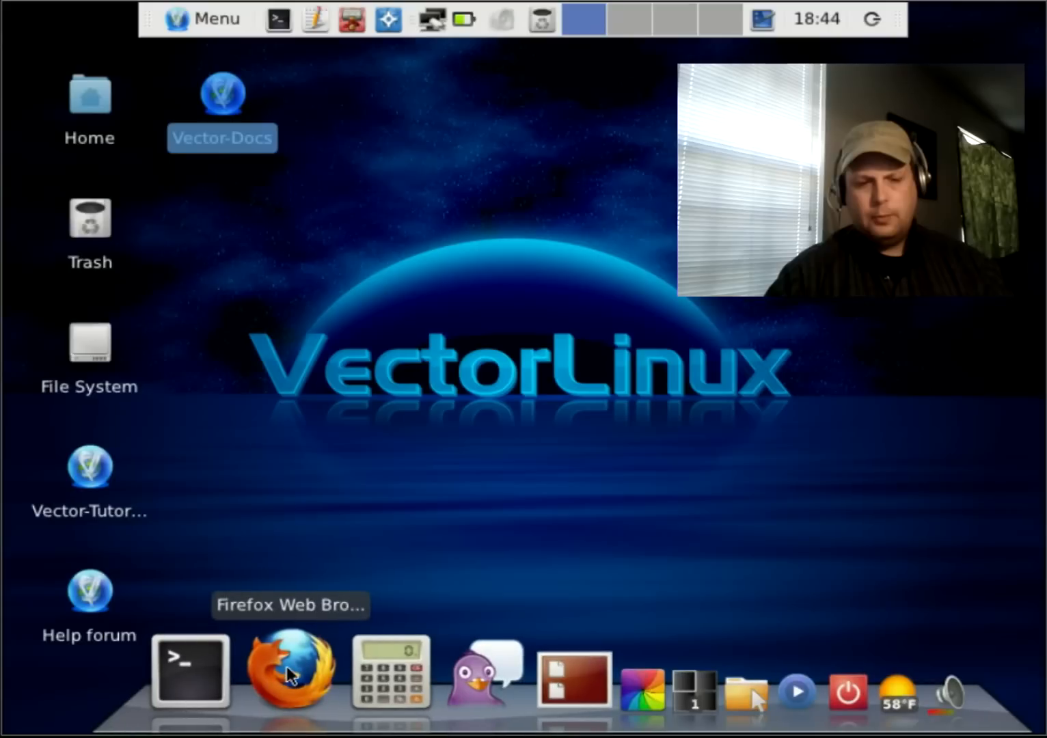
mouse_move(390, 666)
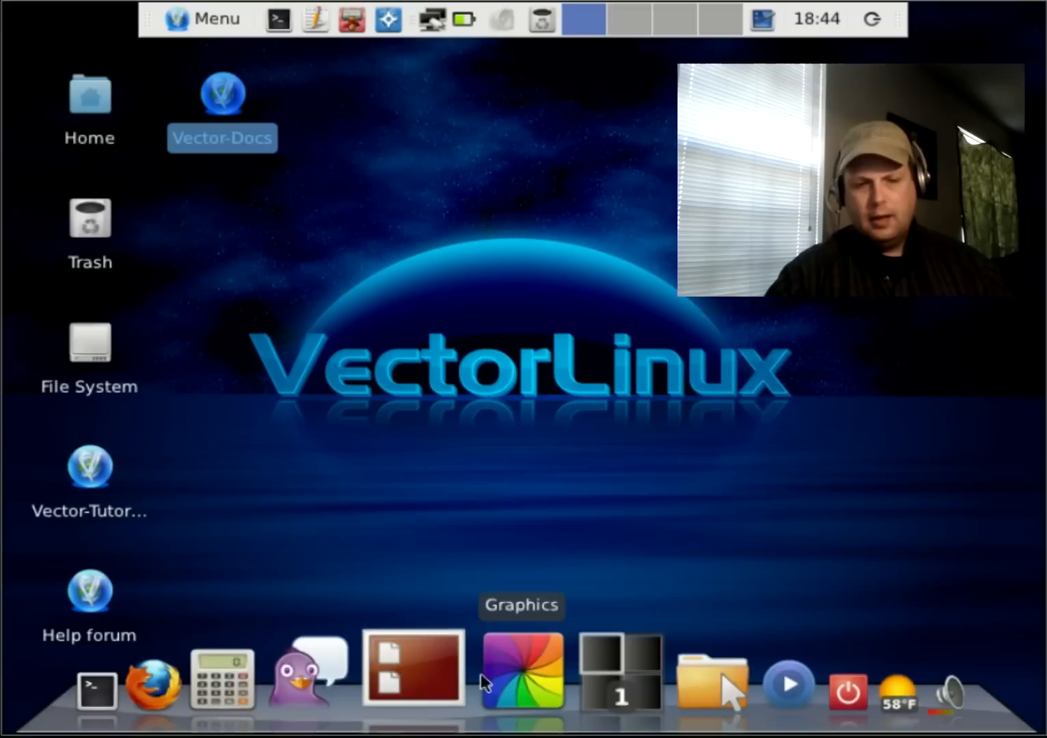
left_click(521, 667)
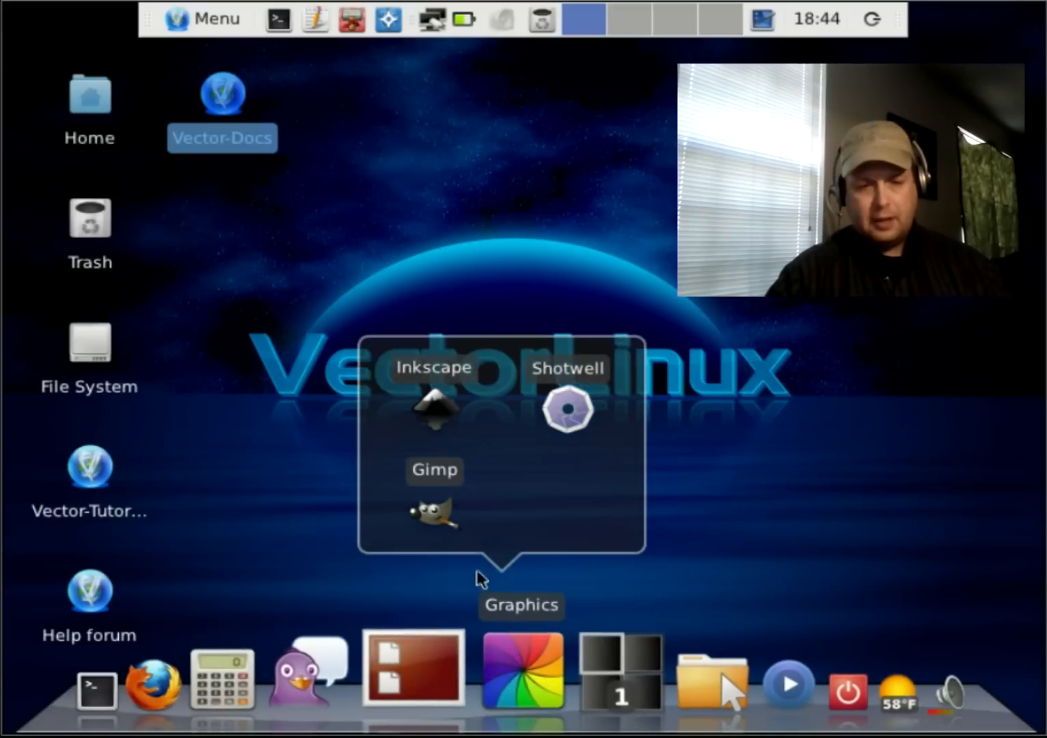
mouse_move(470, 528)
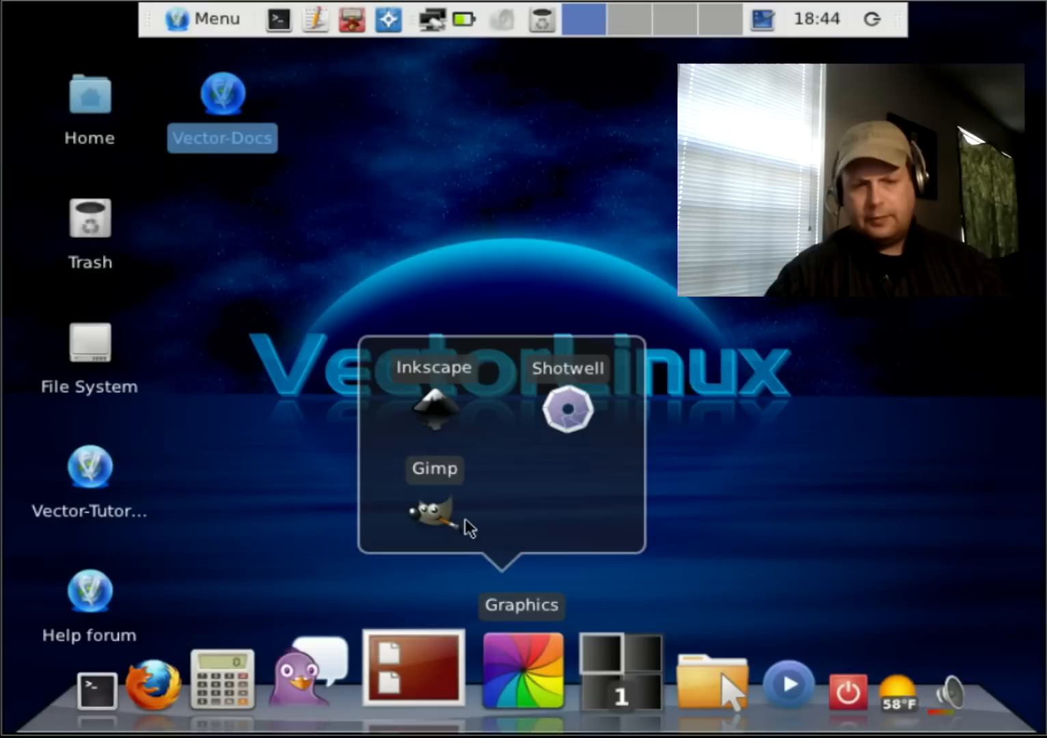
mouse_move(561, 491)
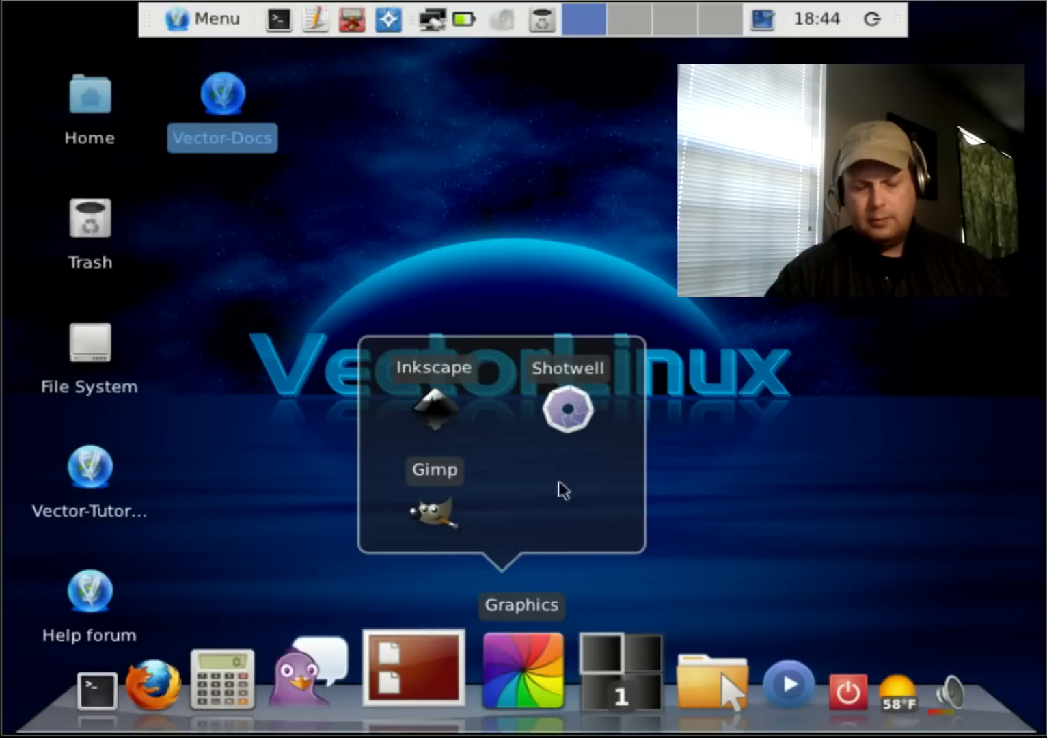
mouse_move(594, 526)
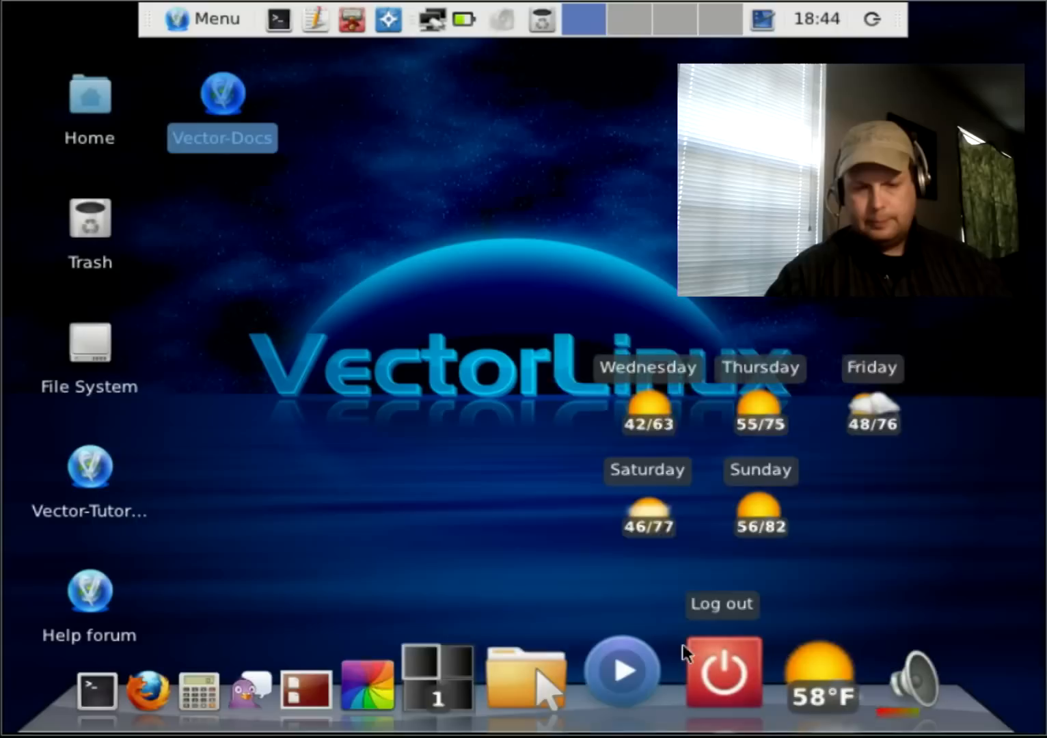
mouse_move(651, 673)
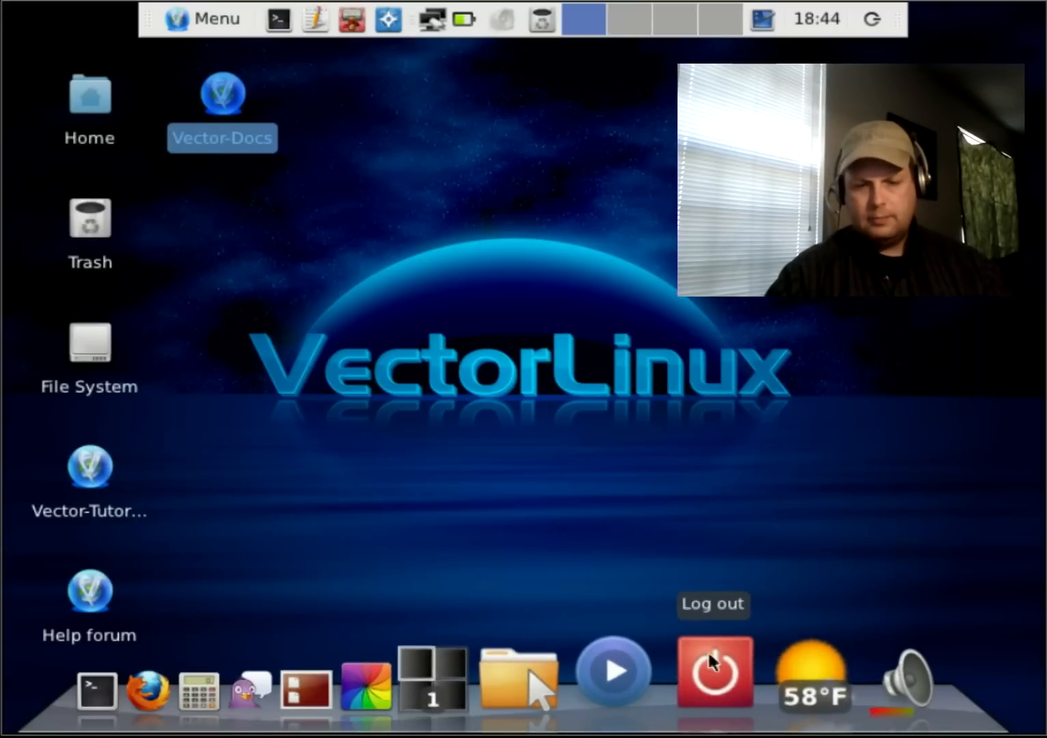
left_click(813, 689)
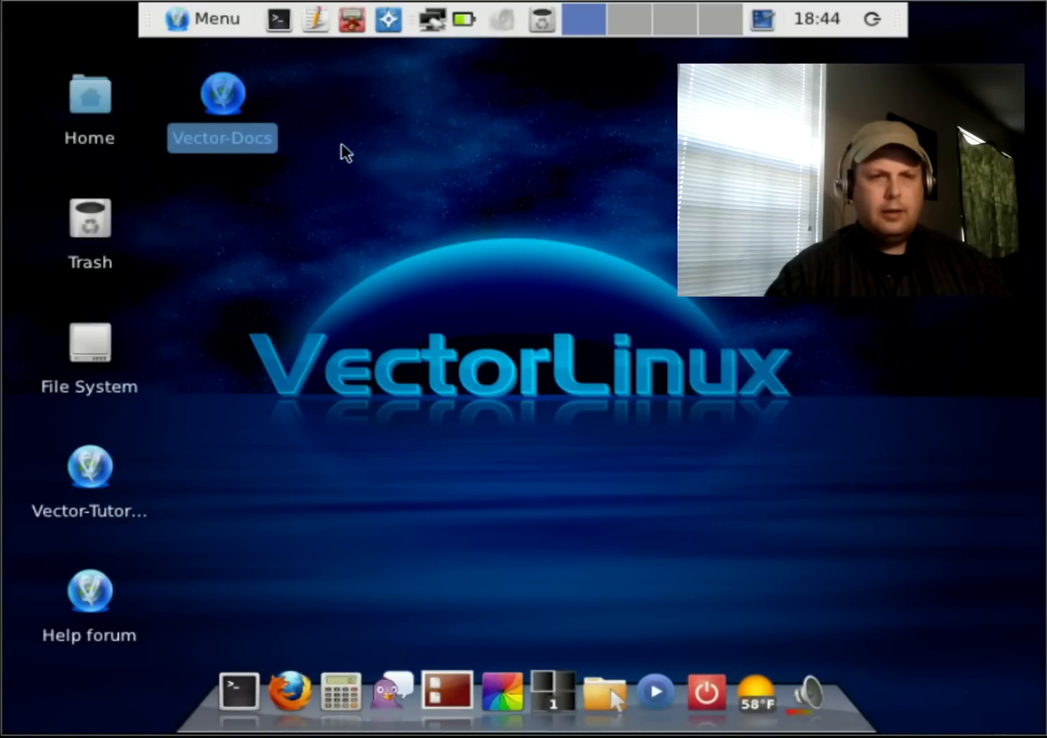
left_click(203, 19)
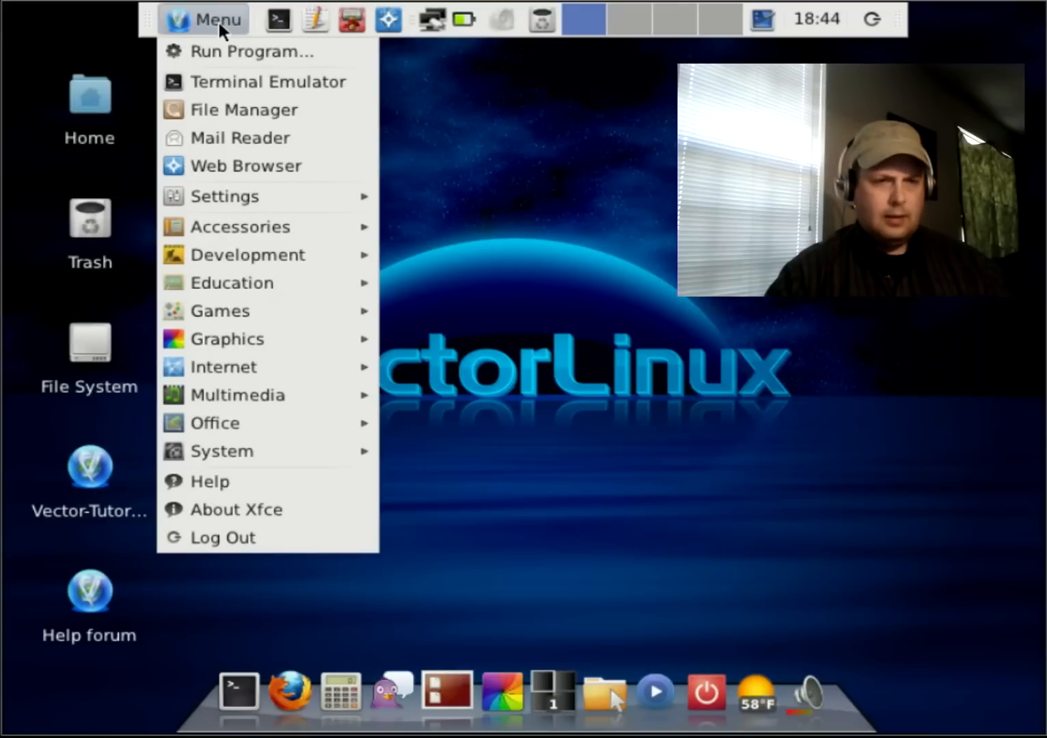
left_click(240, 226)
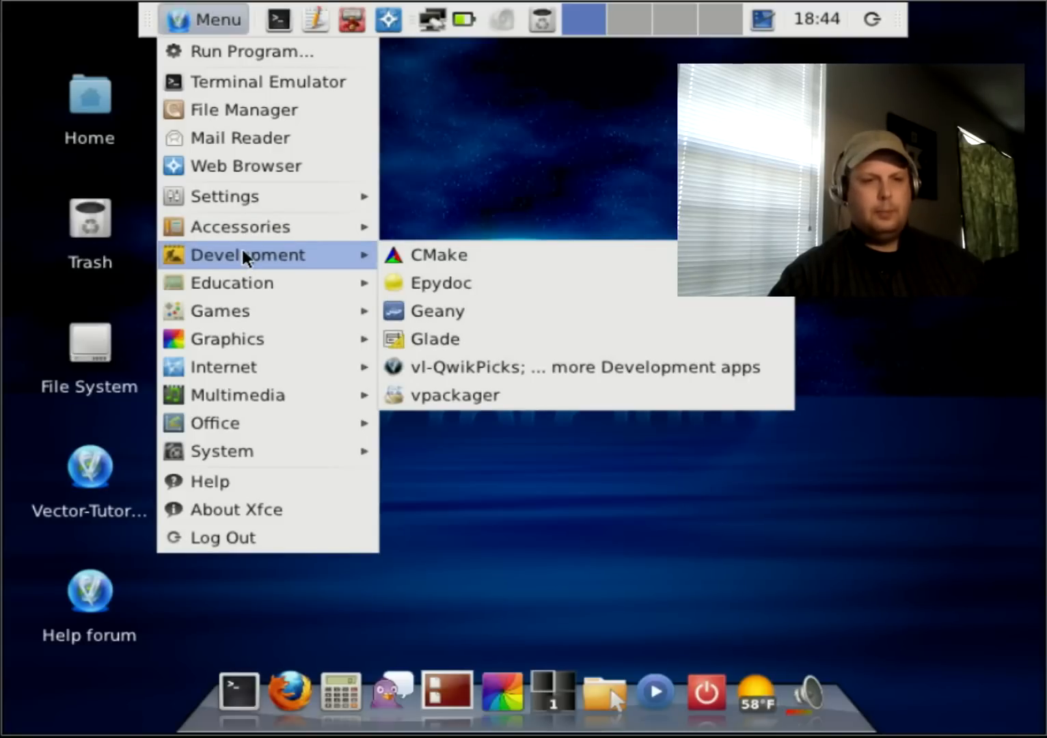
mouse_move(246, 282)
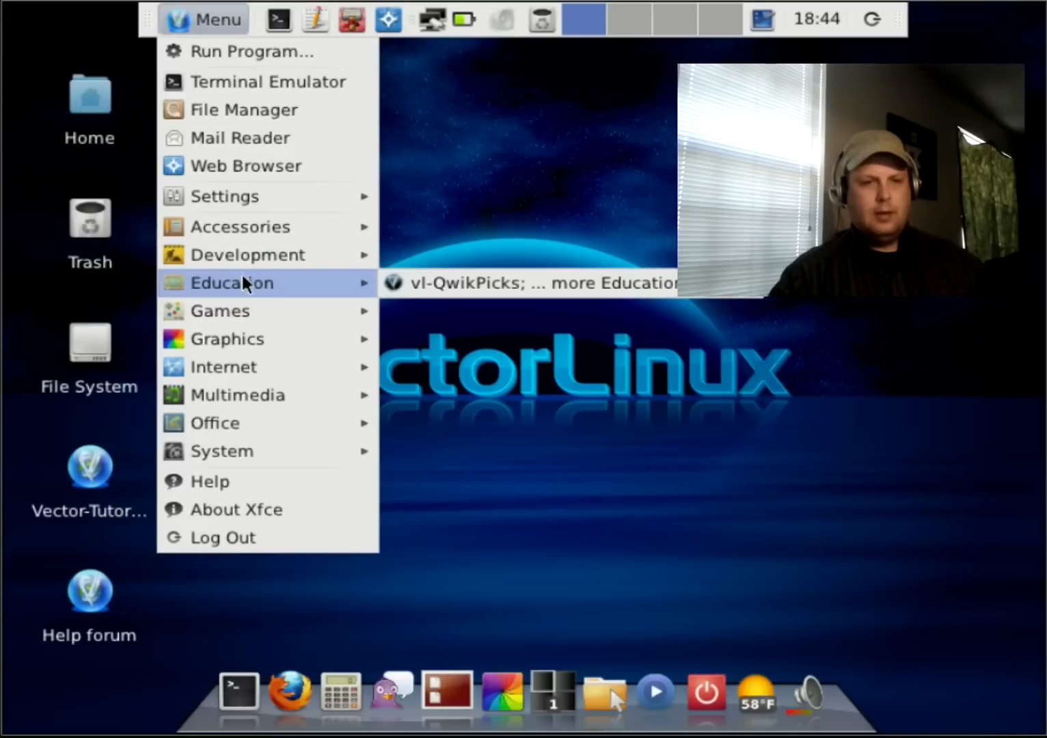
mouse_move(219, 311)
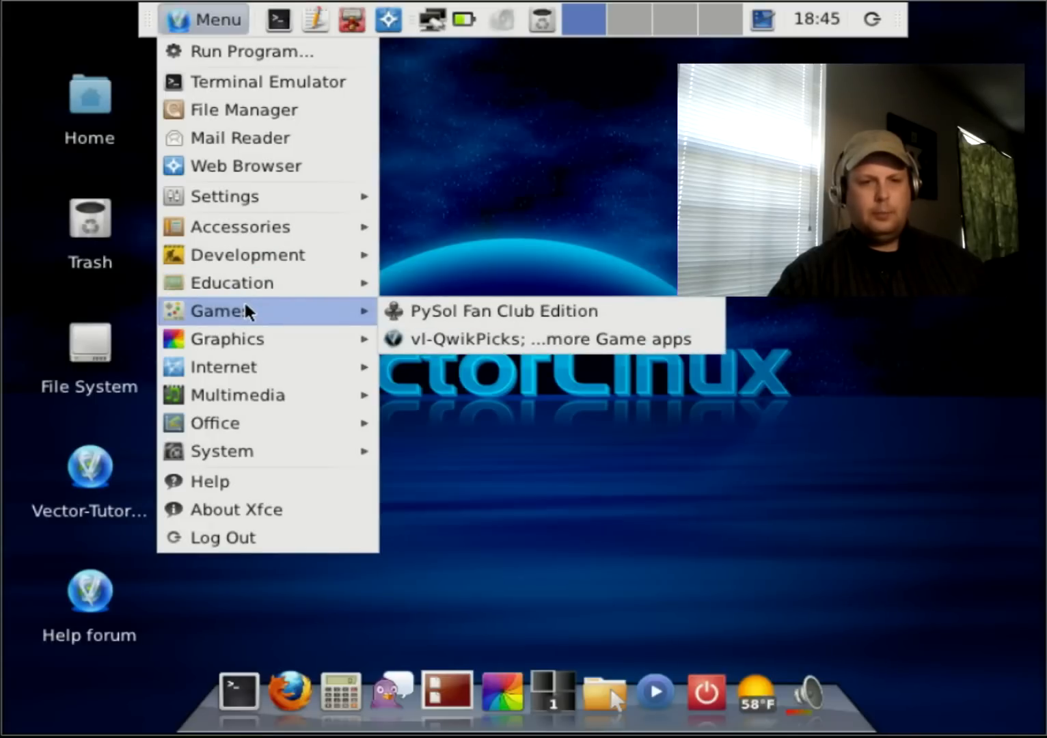
mouse_move(229, 338)
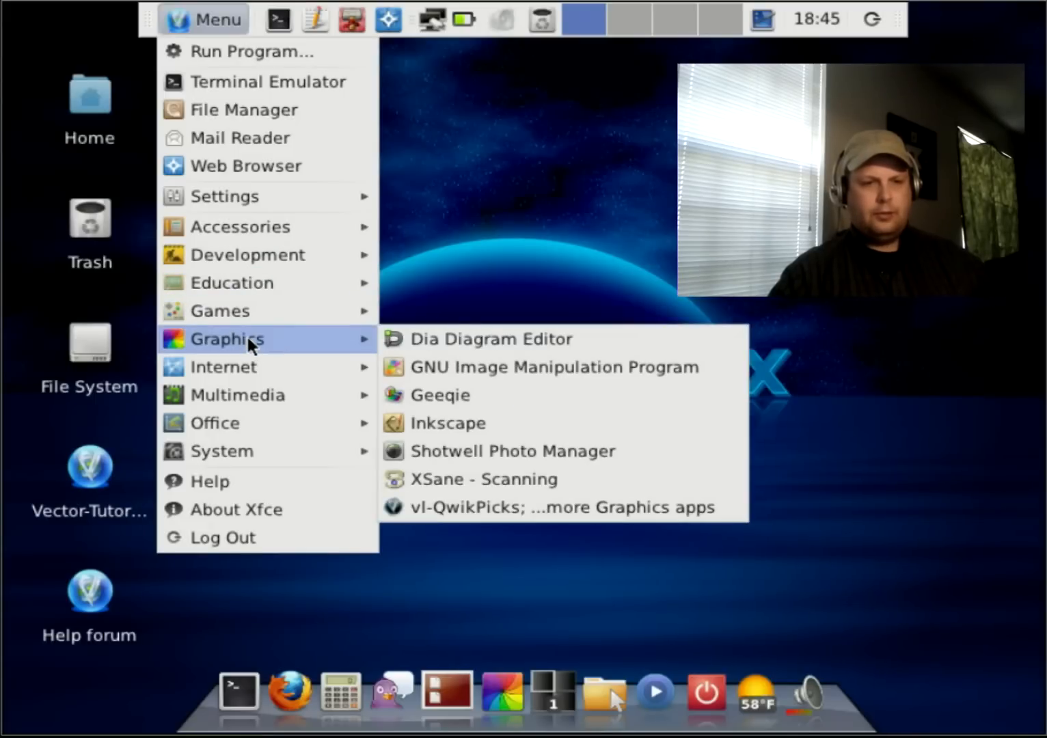
mouse_move(223, 367)
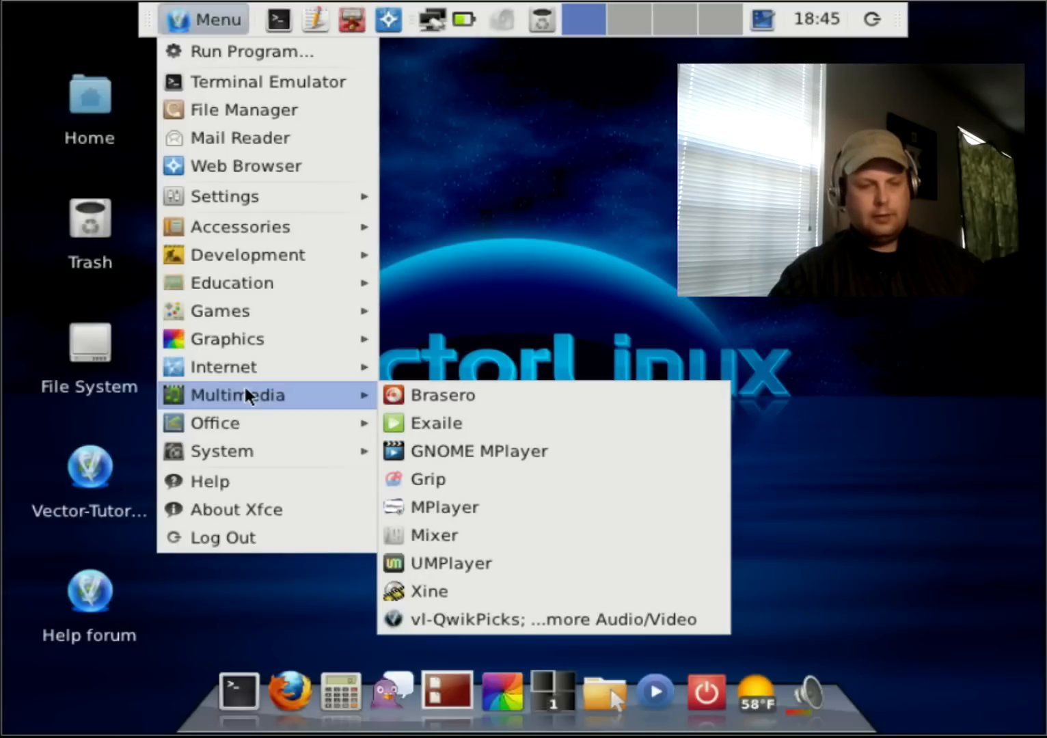
mouse_move(253, 423)
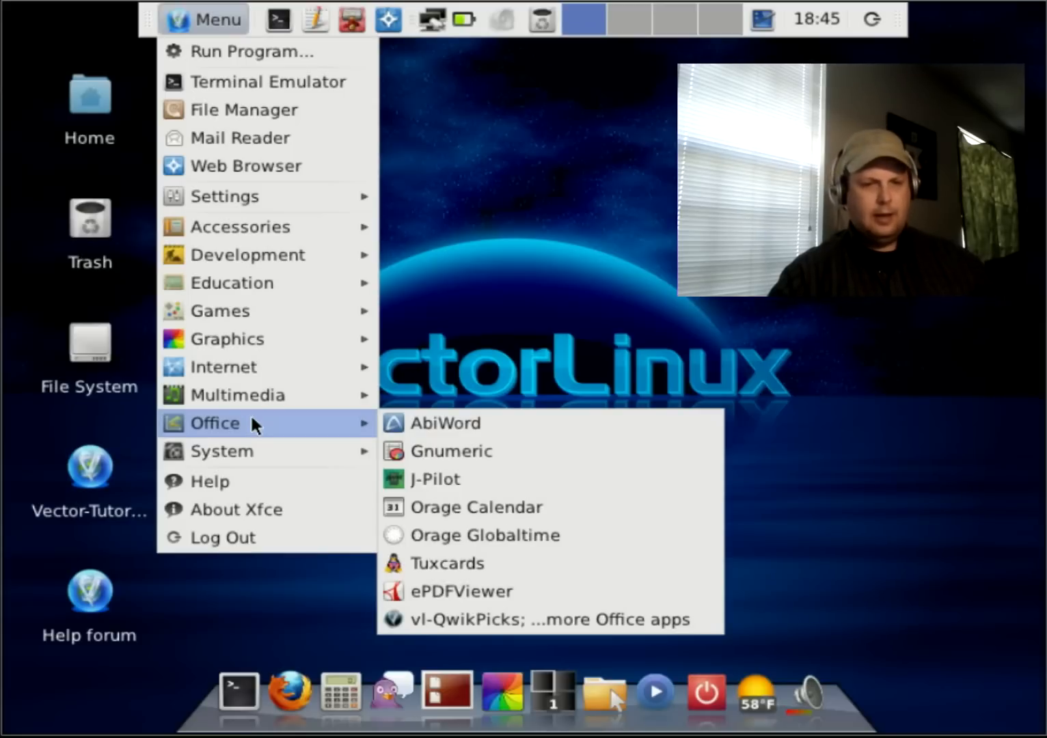
mouse_move(476, 507)
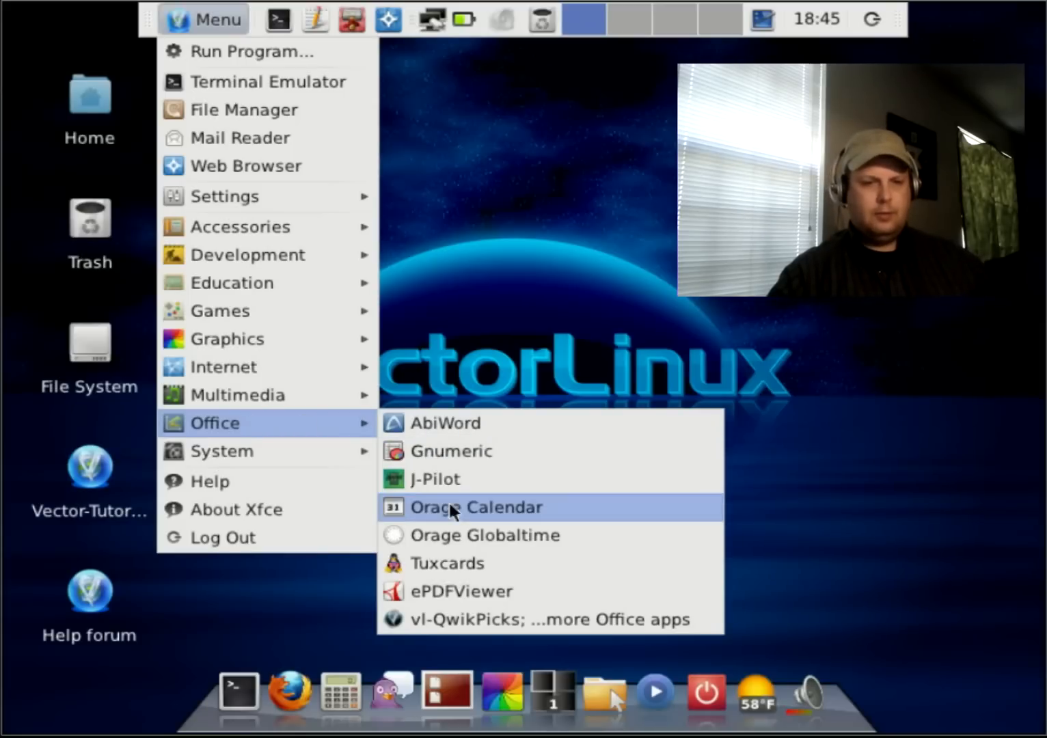
mouse_move(465, 521)
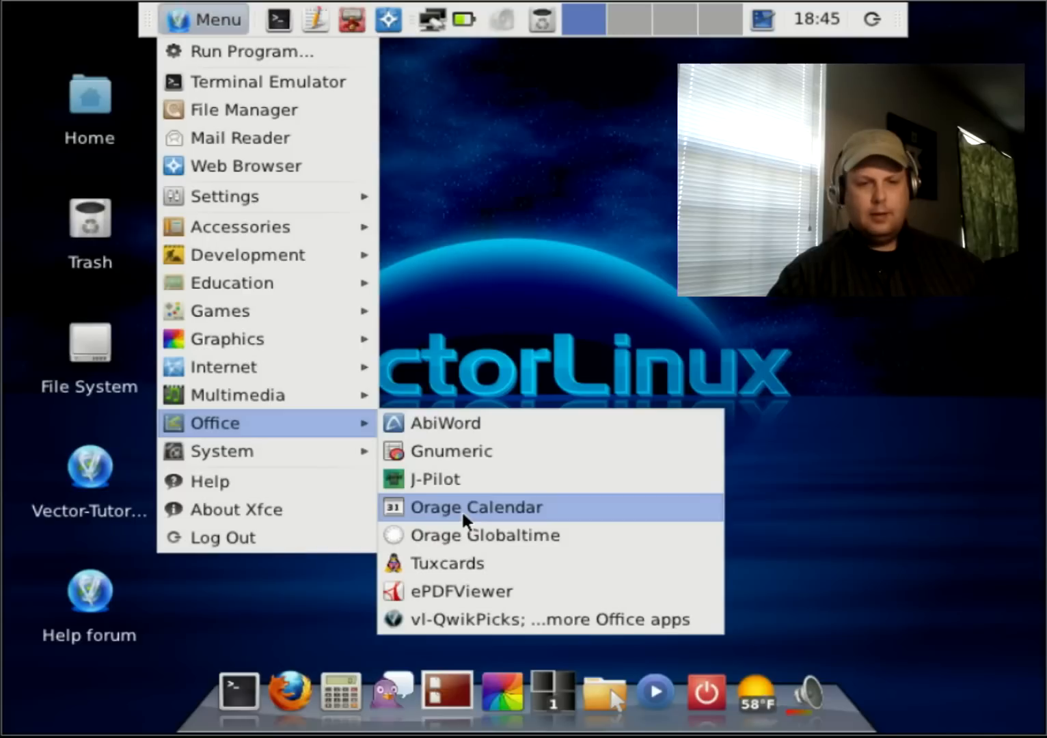
mouse_move(477, 590)
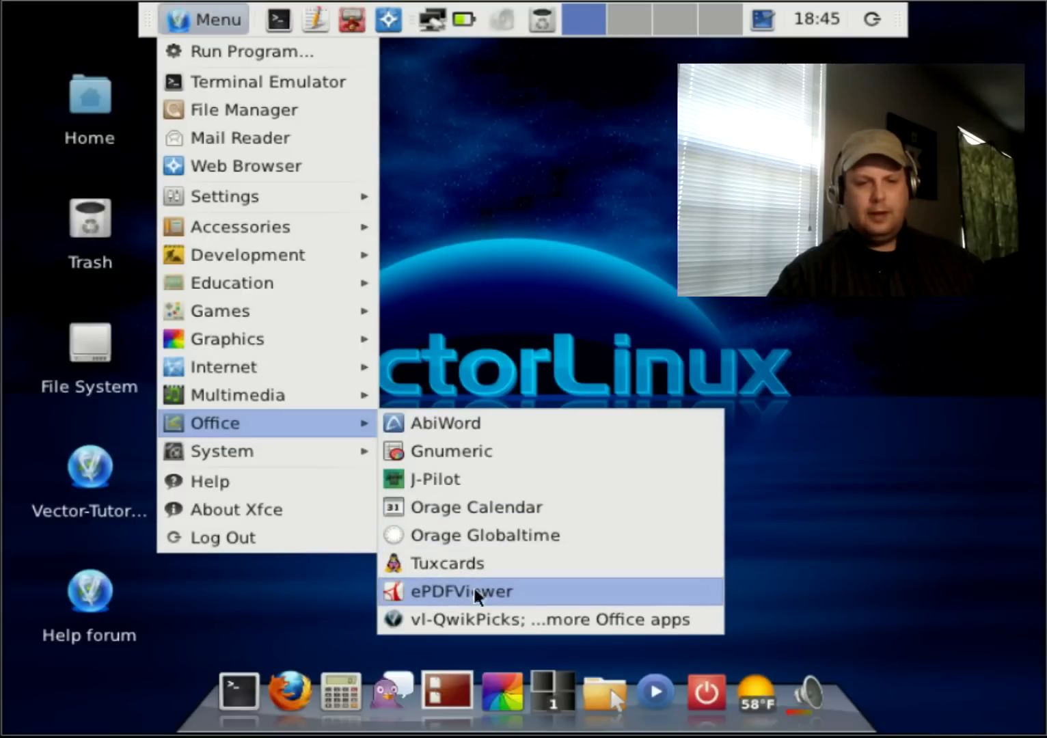
mouse_move(479, 620)
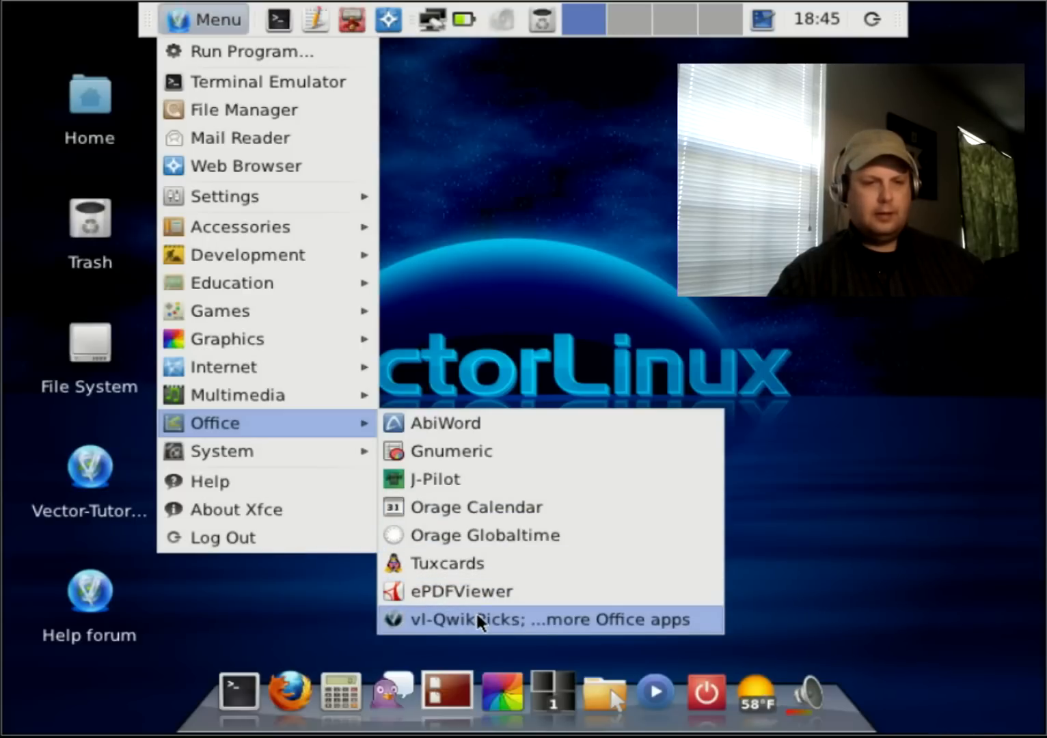
mouse_move(222, 451)
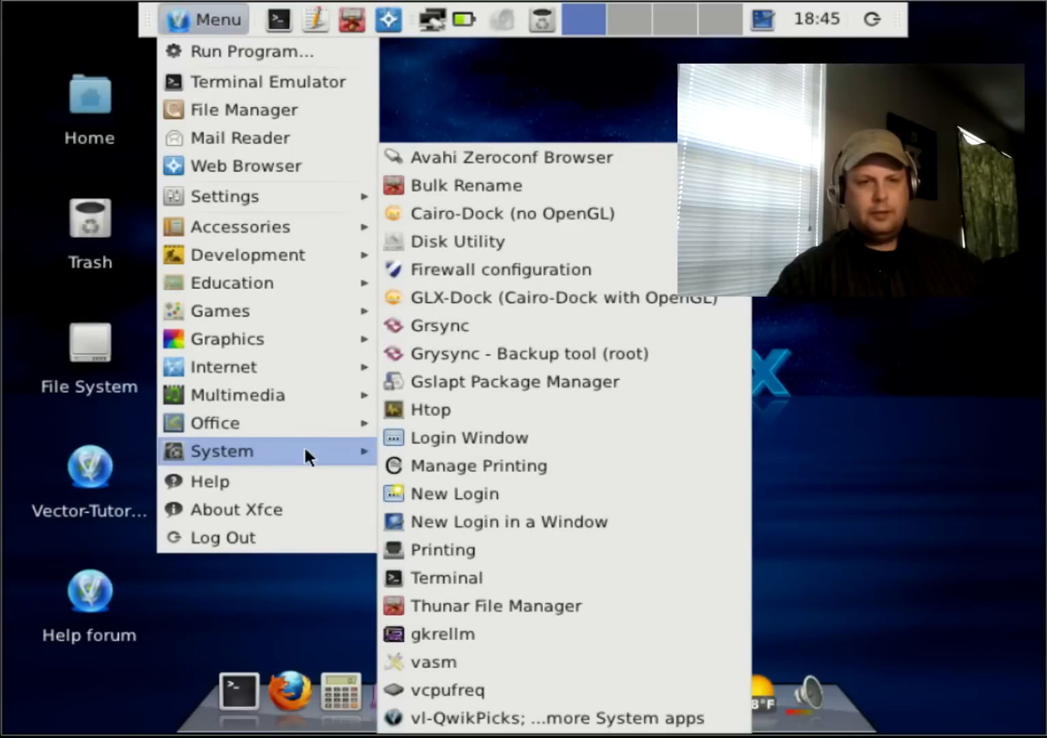
mouse_move(469, 437)
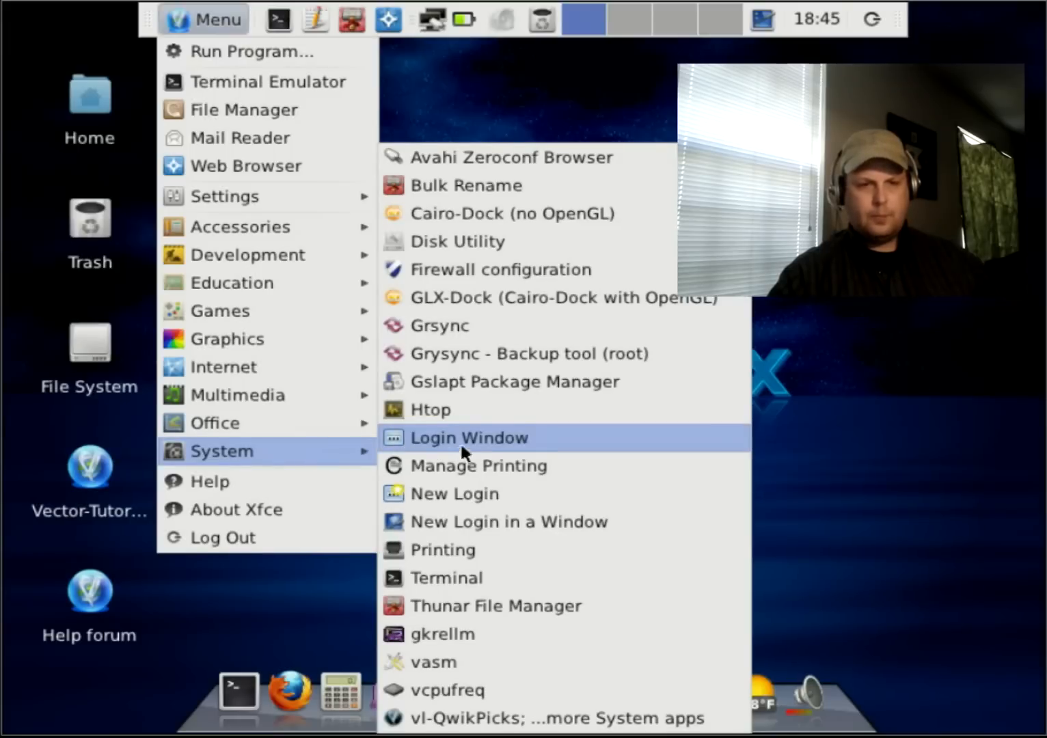
mouse_move(546, 342)
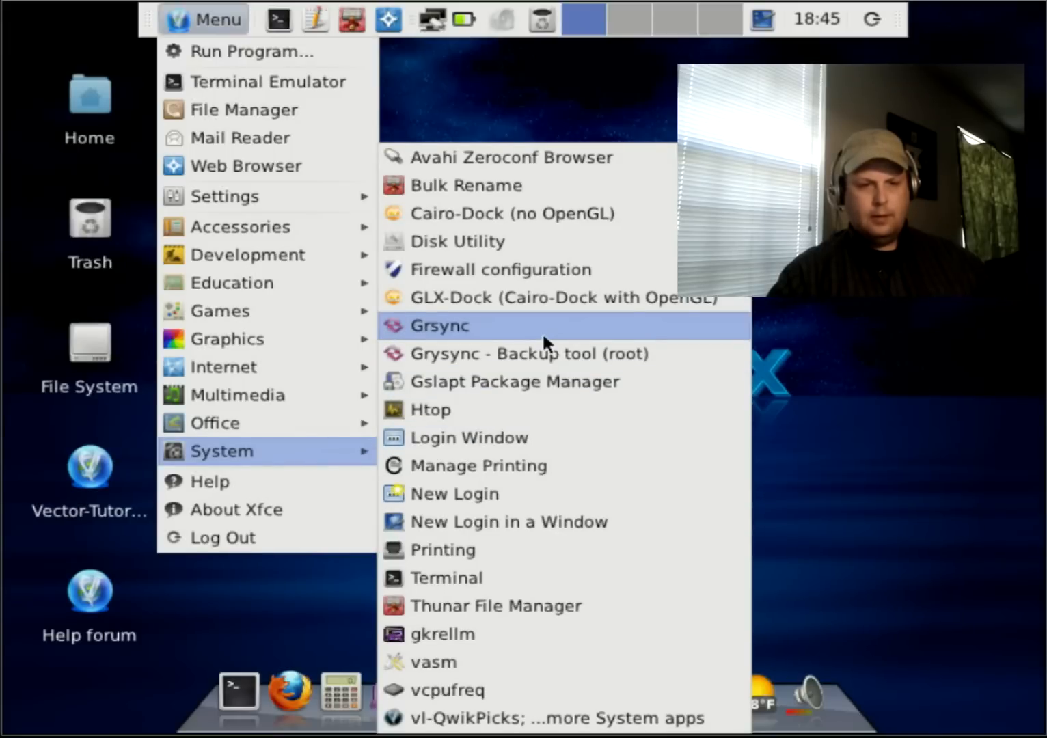
mouse_move(601, 353)
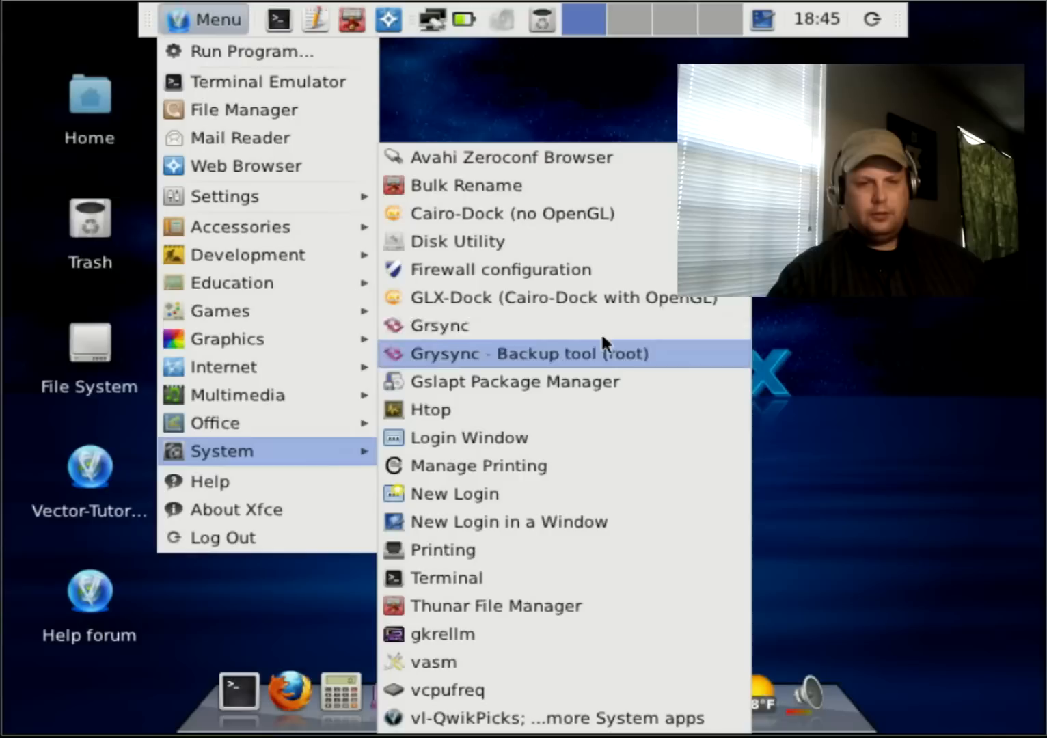
mouse_move(601, 326)
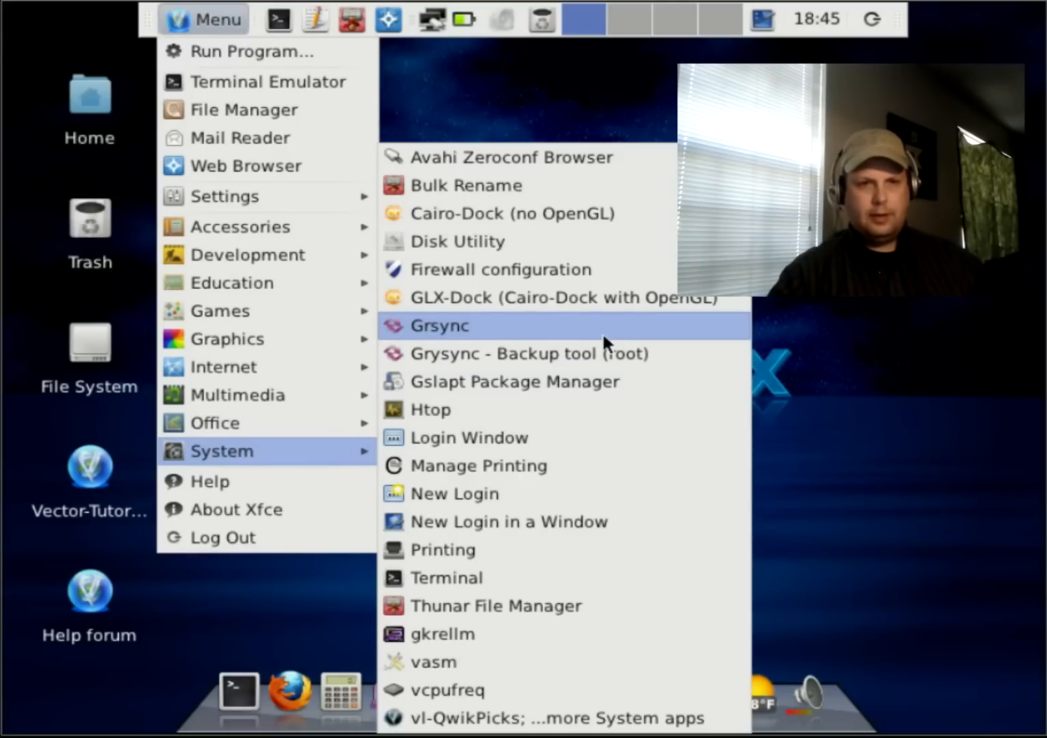
mouse_move(665, 186)
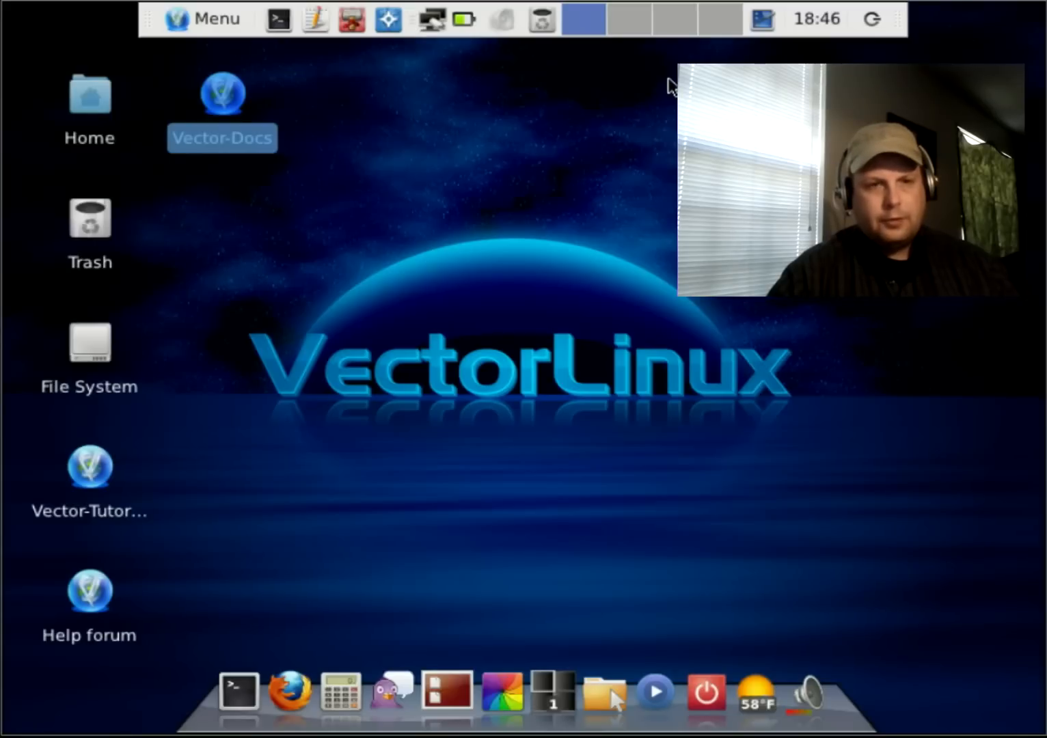
mouse_move(272, 87)
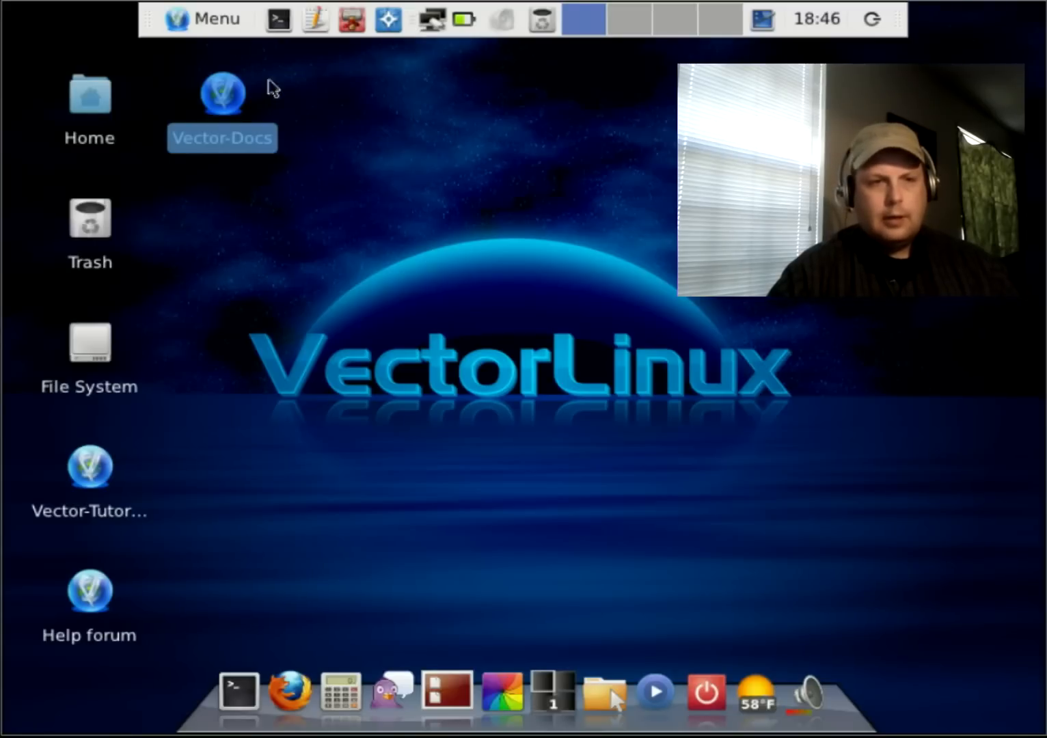
Step: Review the Settings submenu entries, then return to the System tools list
left_click(204, 18)
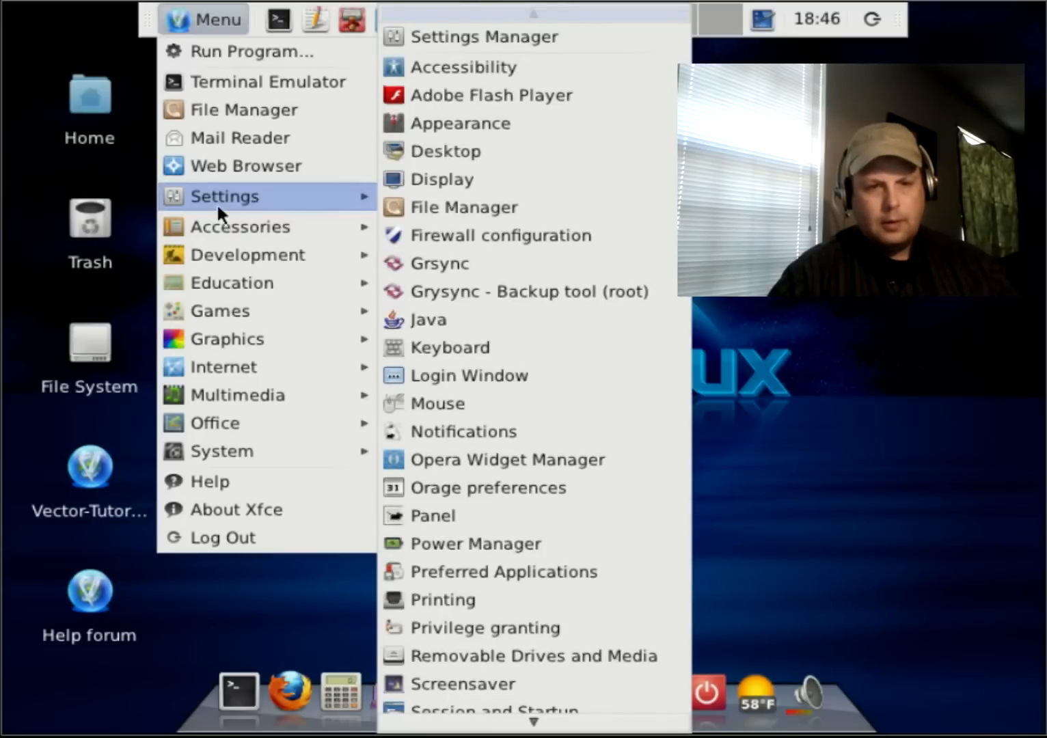
mouse_move(360, 198)
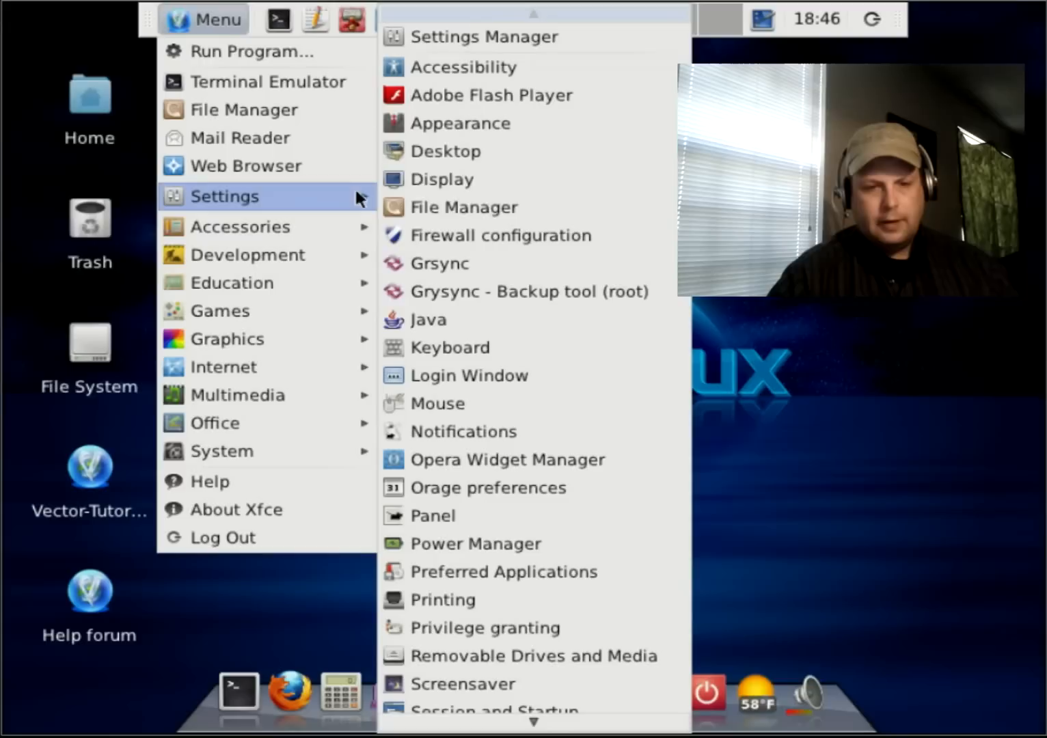
mouse_move(505, 487)
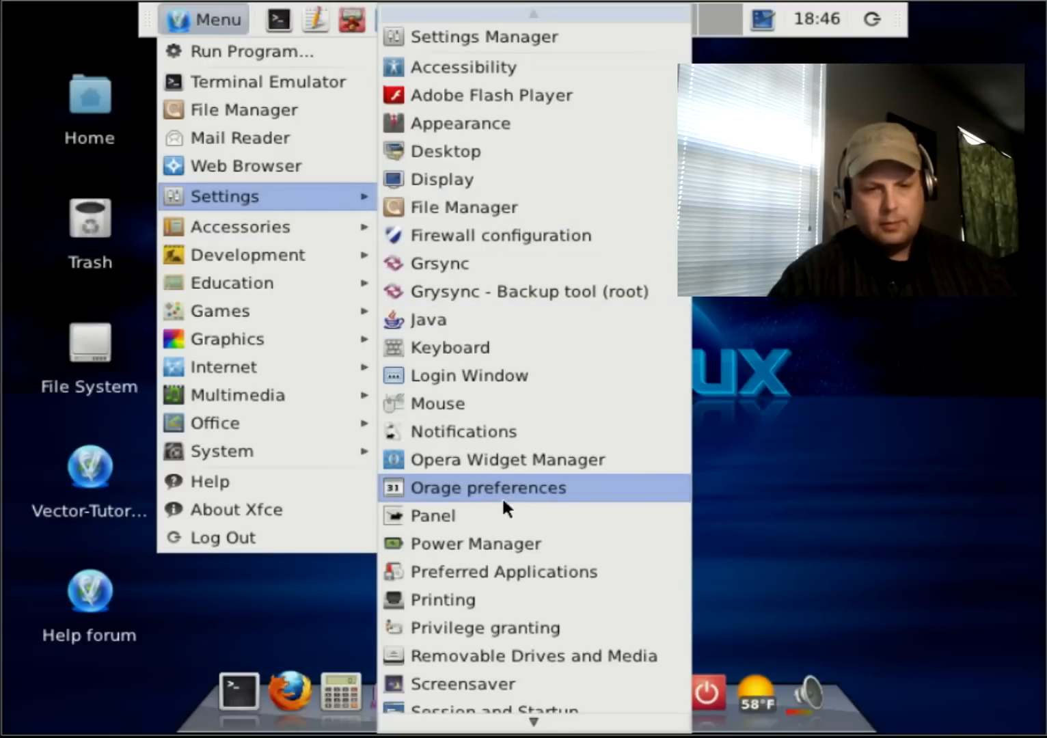
mouse_move(513, 648)
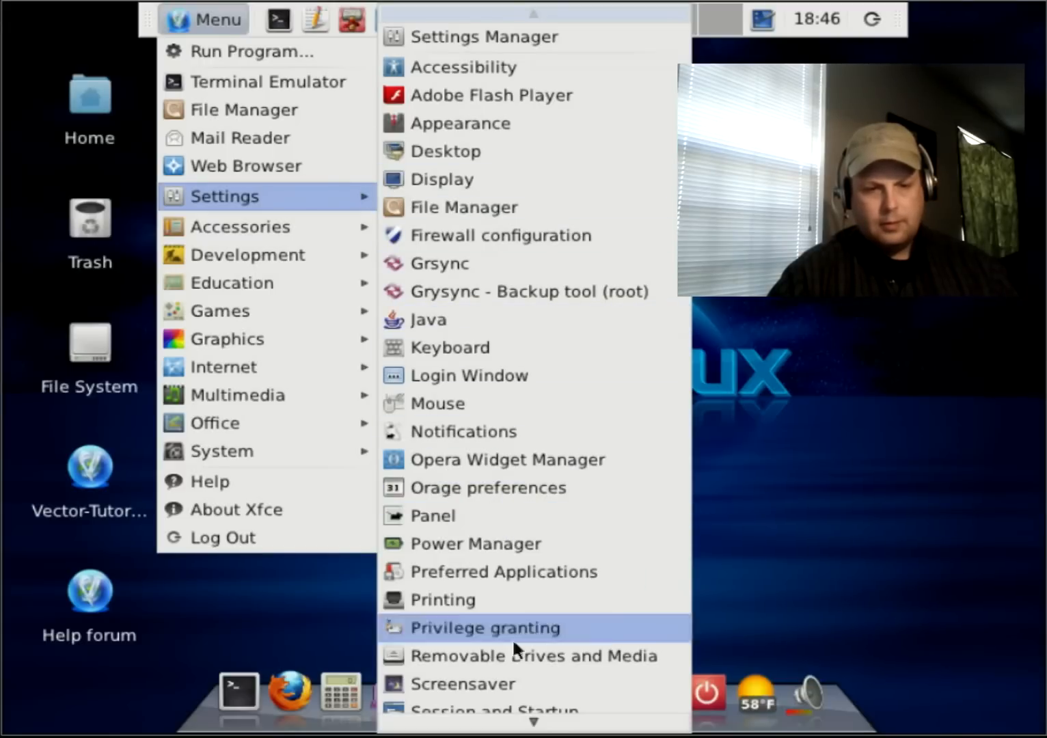
scroll("down", 3)
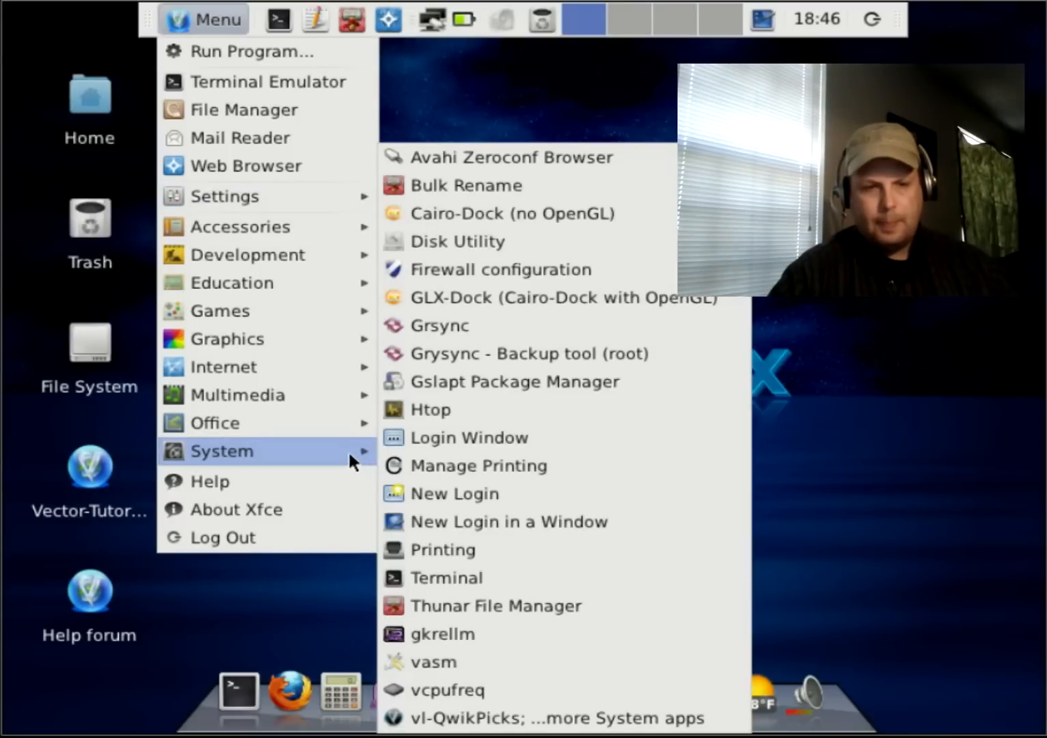
mouse_move(560, 382)
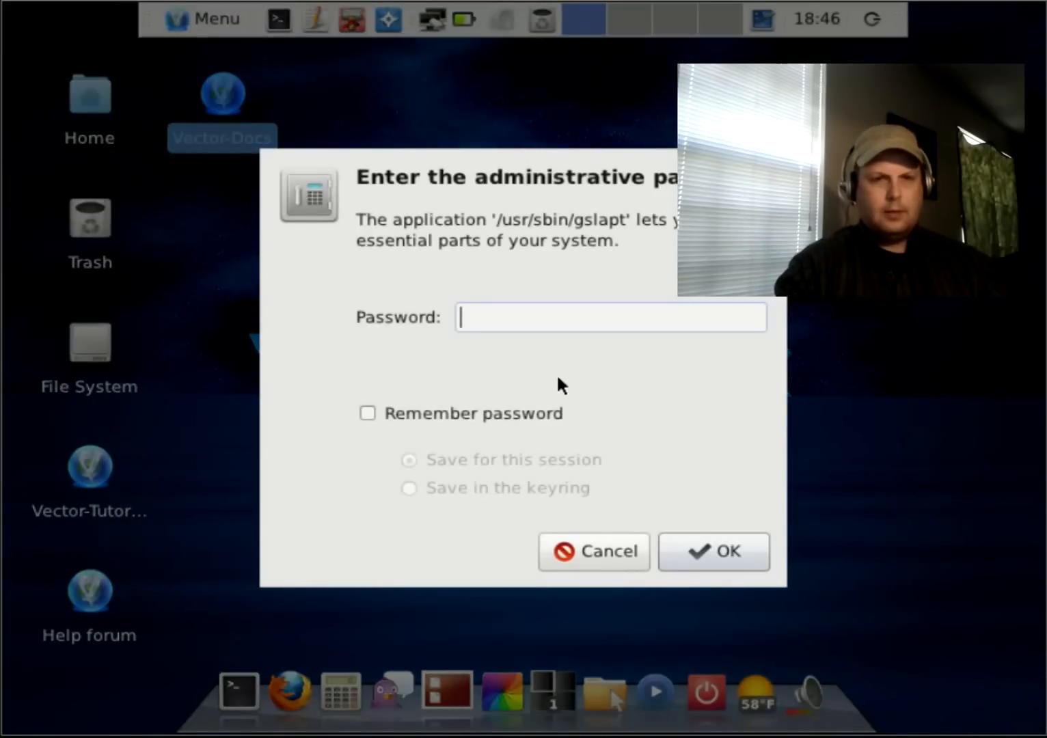
Step: Enter the administrative password to launch Gslapt Package Manager
type("password")
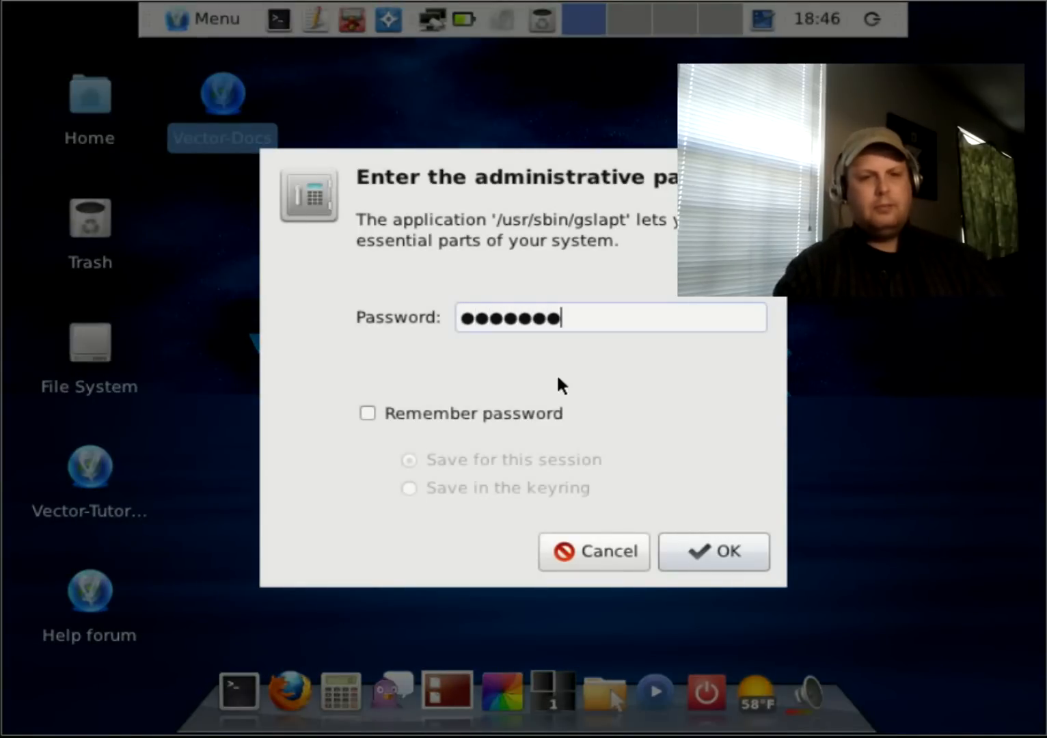
left_click(713, 551)
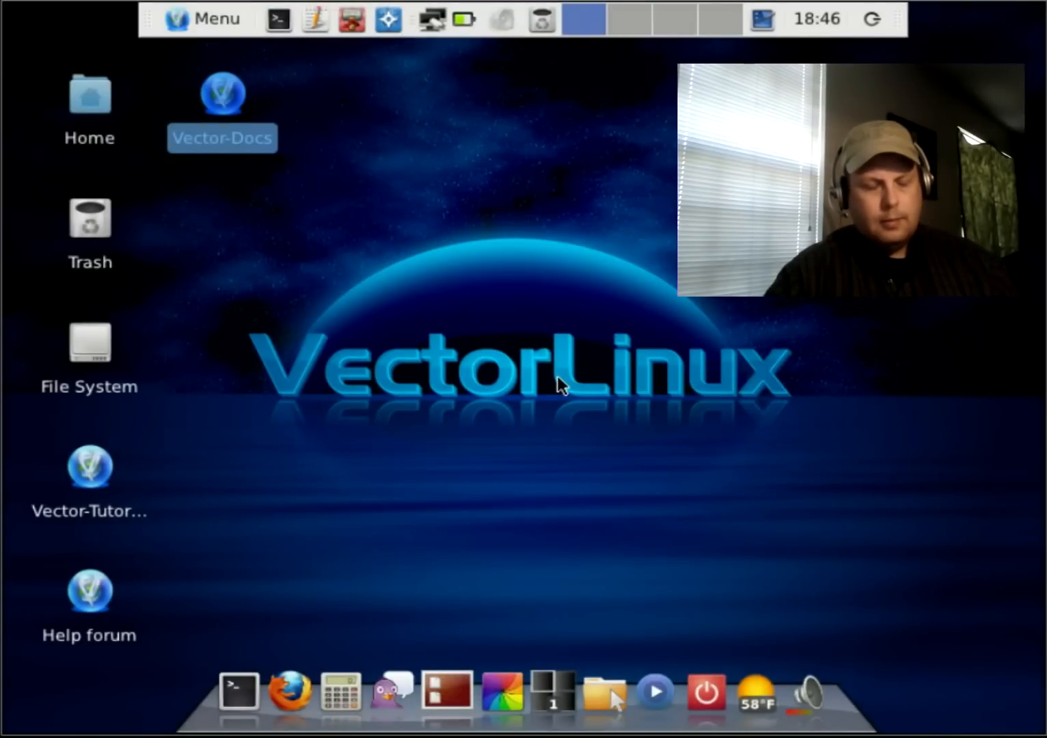
mouse_move(437, 458)
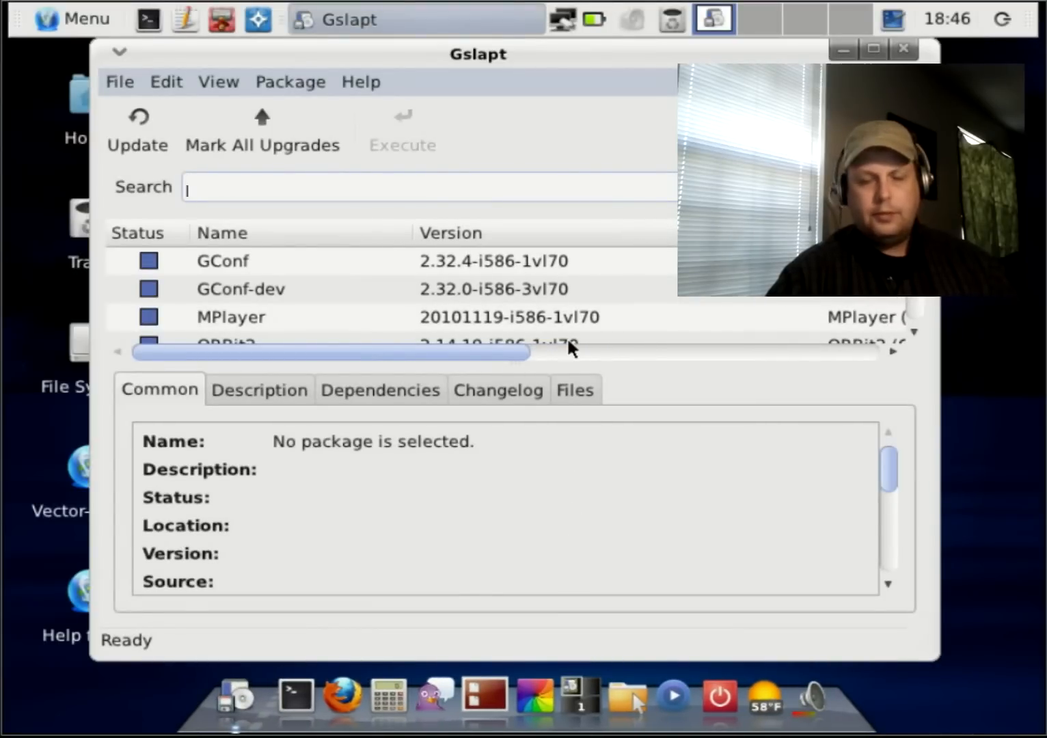
mouse_move(617, 179)
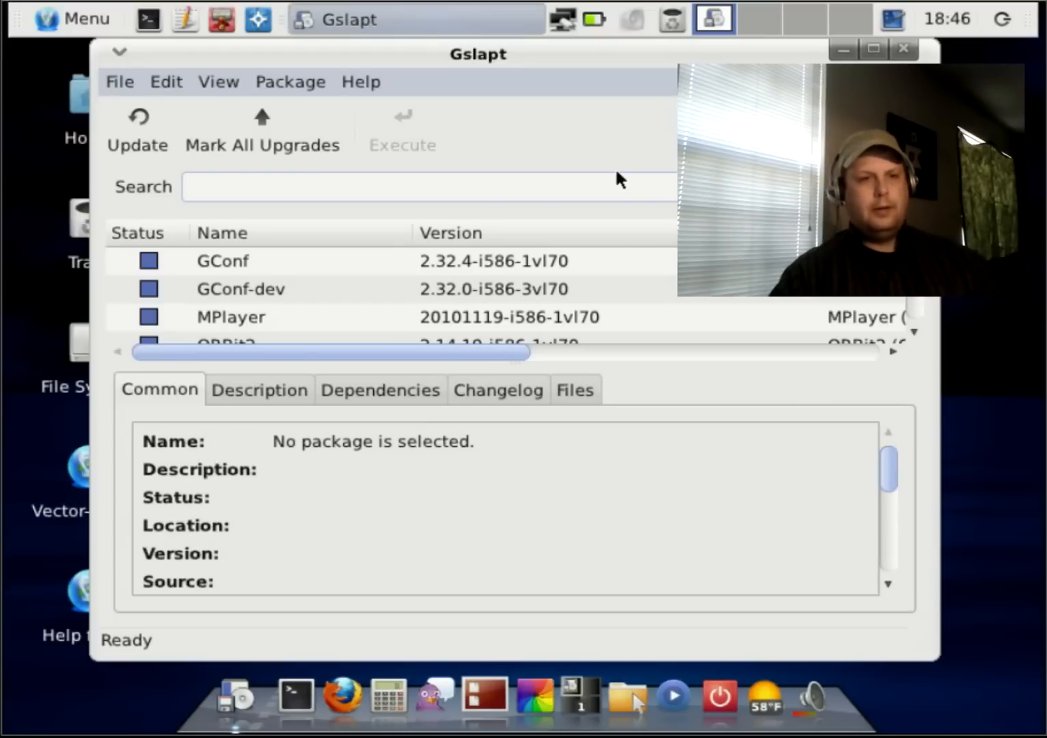
mouse_move(332, 129)
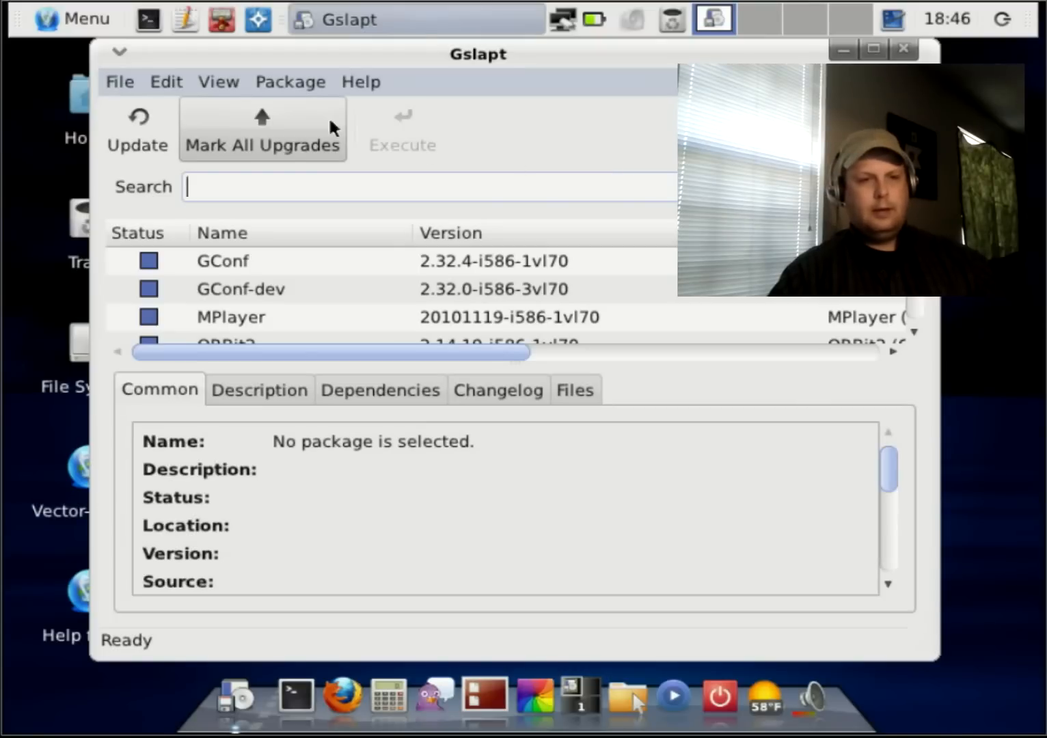
mouse_move(138, 130)
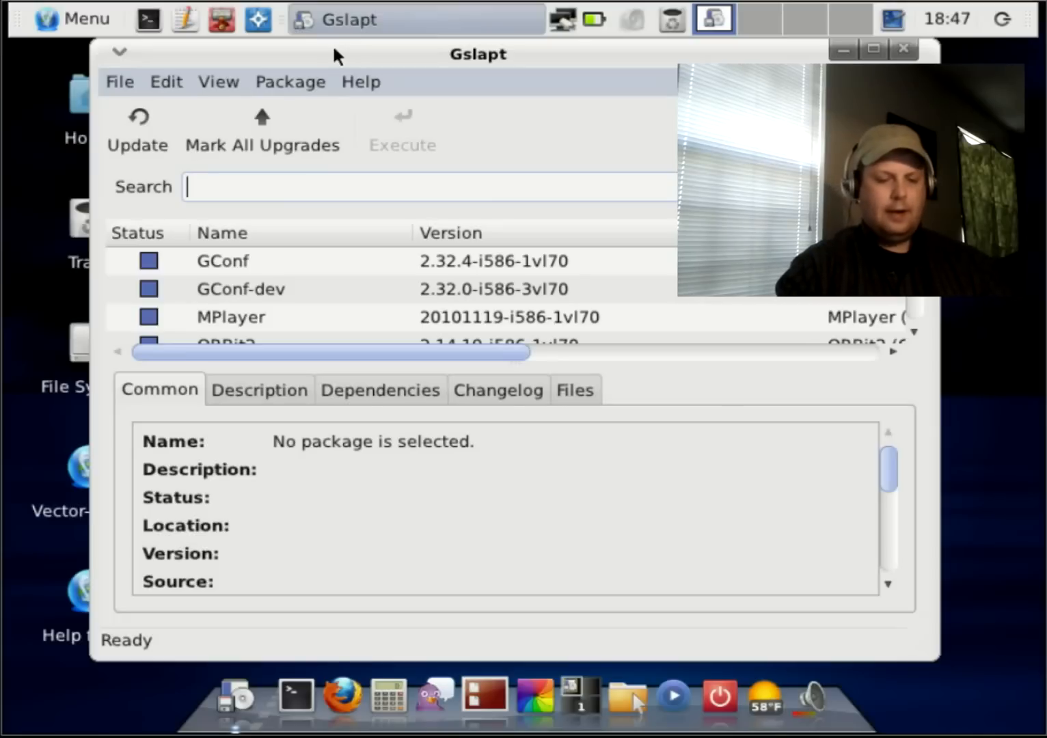
Step: Search Gslapt for 'libreoffice', find no packages listed, and close the window
type("libreoff")
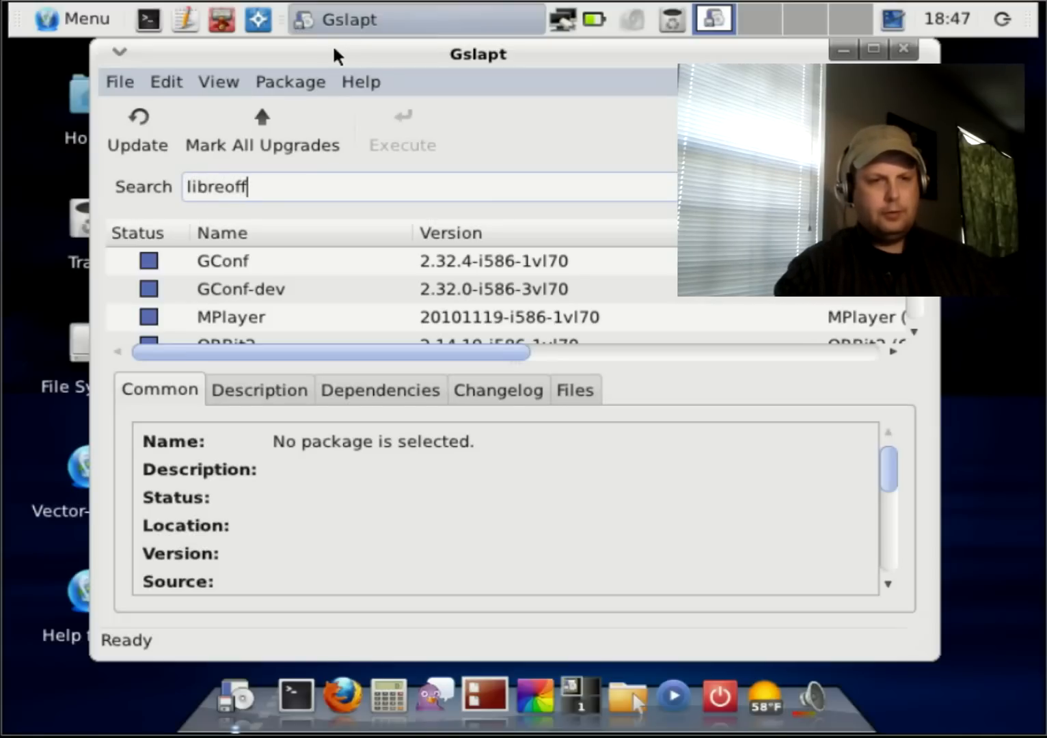
type("ice")
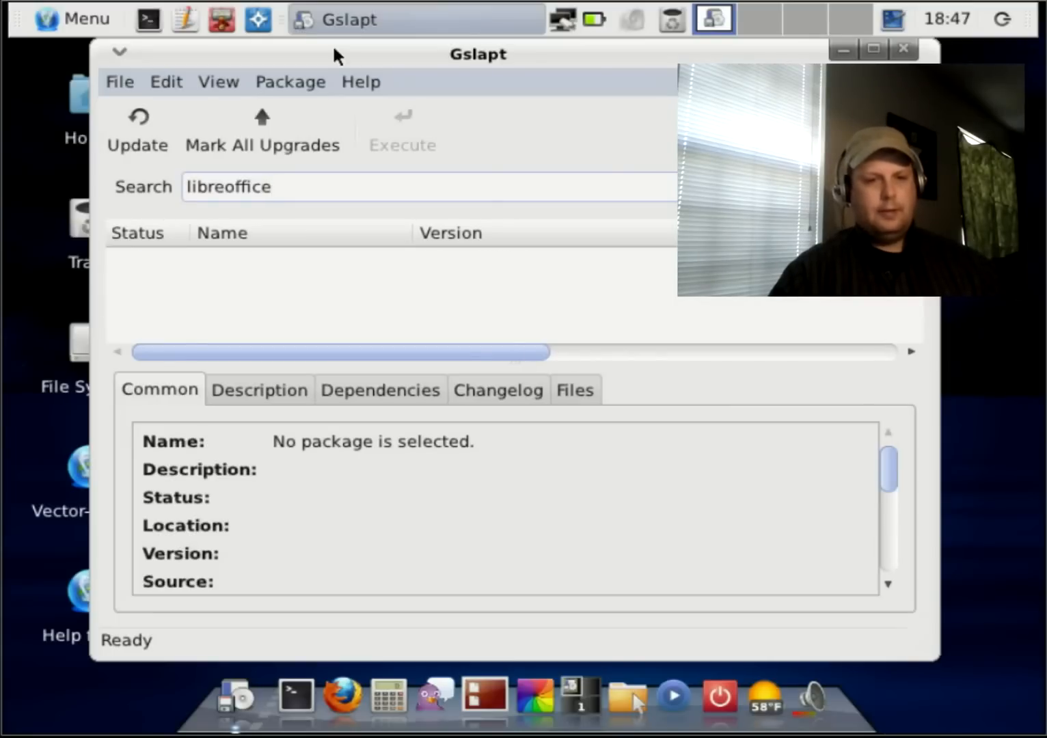
left_click(410, 187)
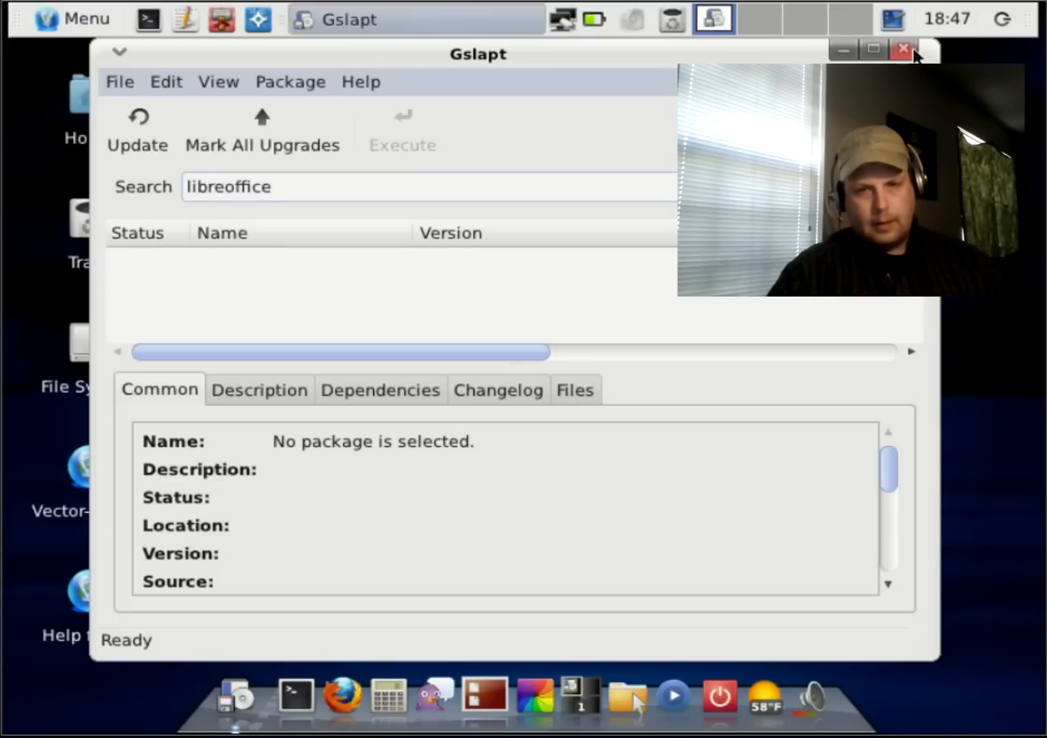
left_click(903, 49)
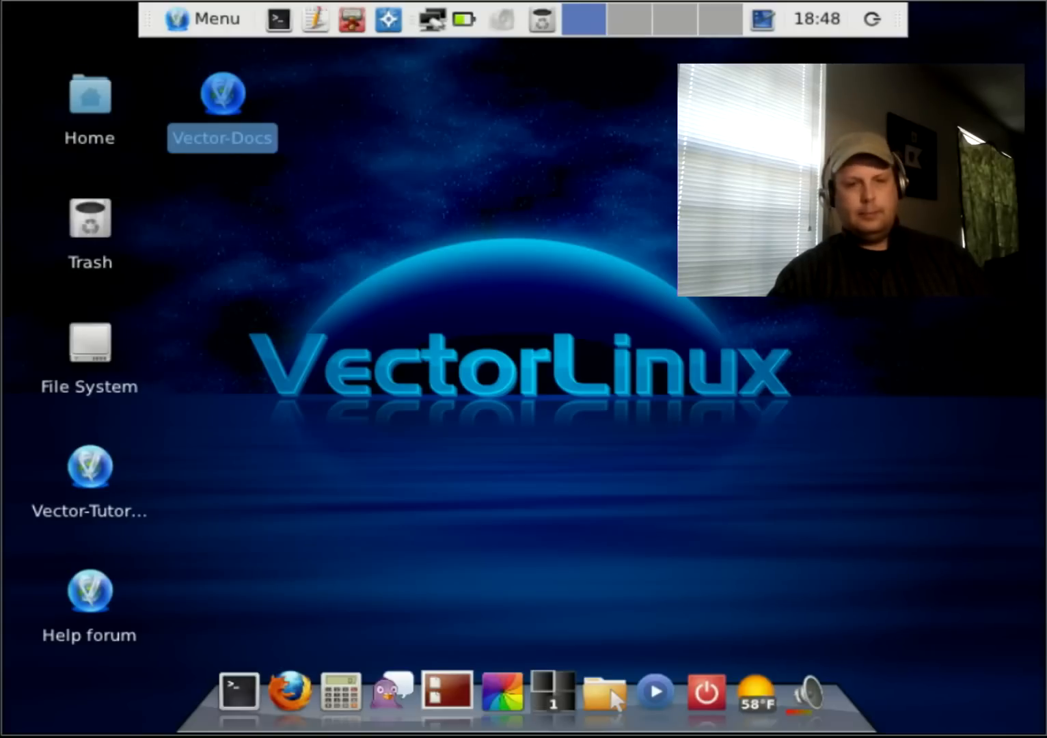
mouse_move(659, 387)
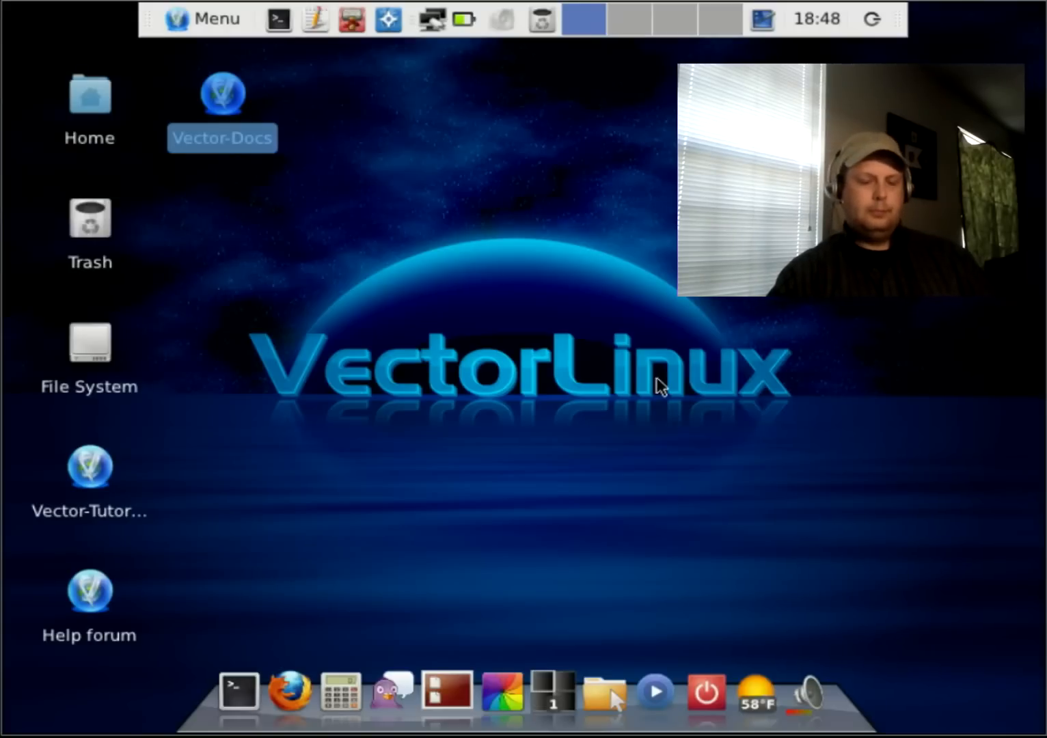